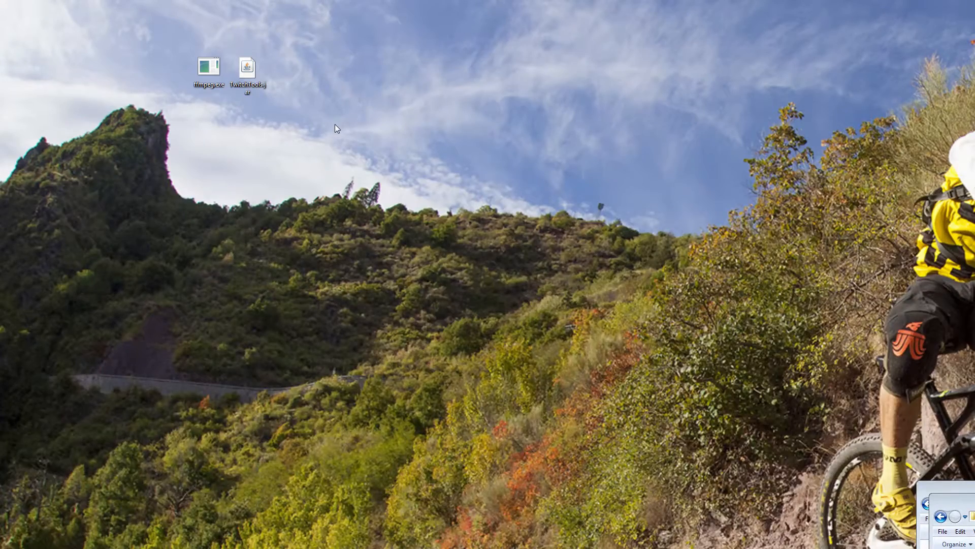
Launch TwitchTools.jar and move the downloader window lower on the desktop
{"action": "left_click", "coordinate": [249, 66]}
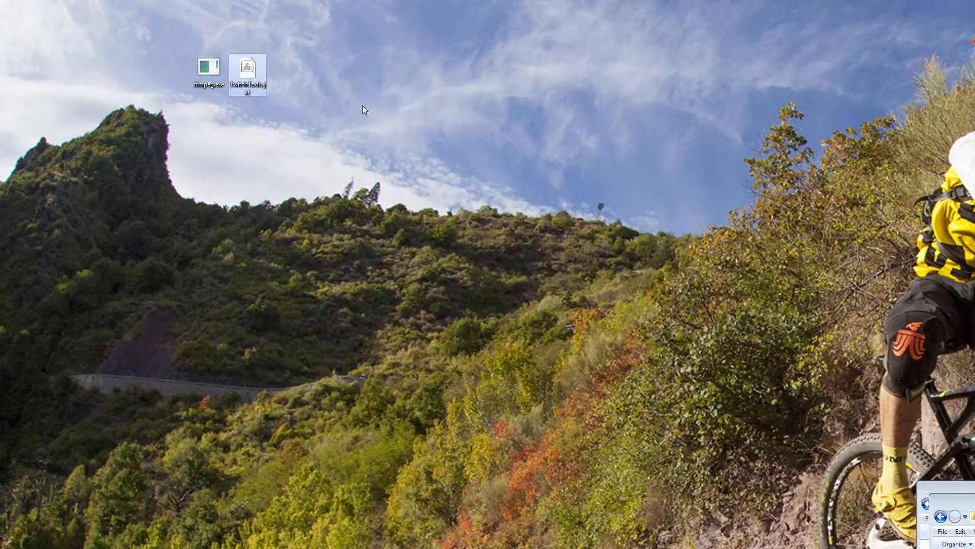
{"action": "mouse_move", "coordinate": [382, 106]}
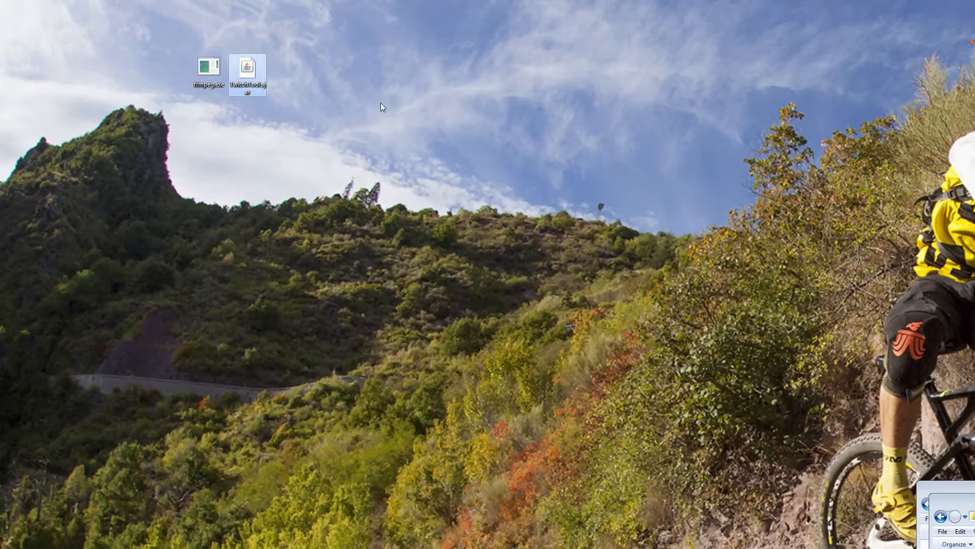
{"action": "double_click", "coordinate": [249, 66]}
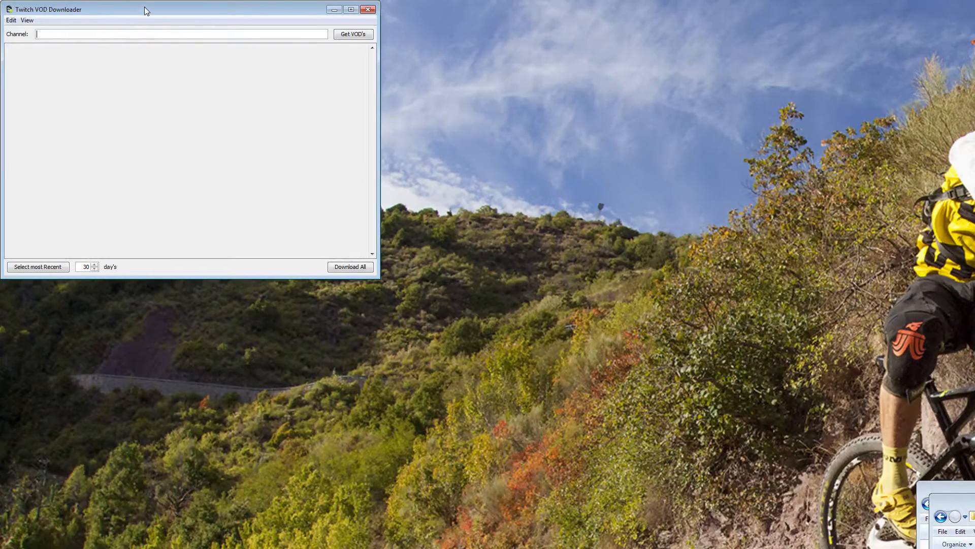
{"action": "left_click_drag", "start_coordinate": [147, 9], "coordinate": [206, 109]}
{"action": "type", "text": "a"}
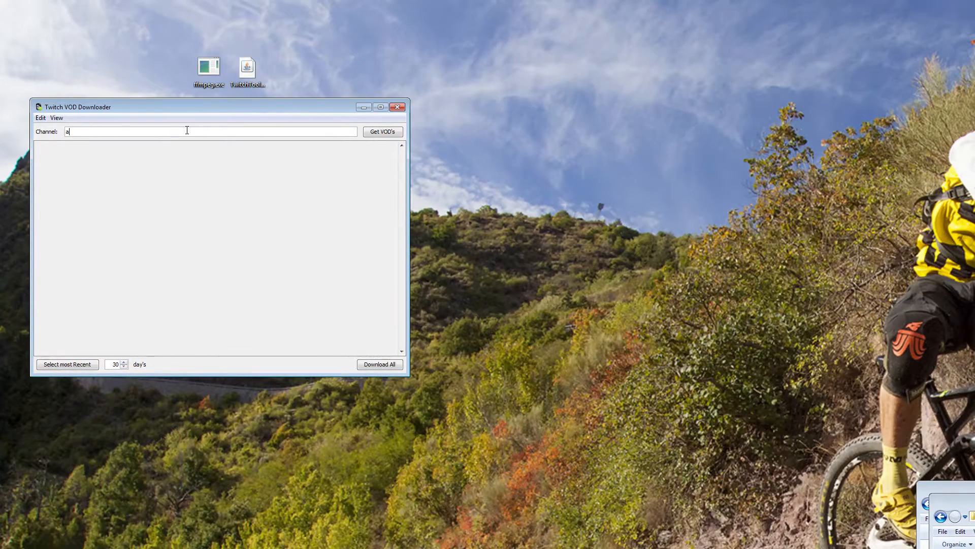
Clear the stray test text and enter 'taketv' in the Channel field
{"action": "type", "text": "sd k"}
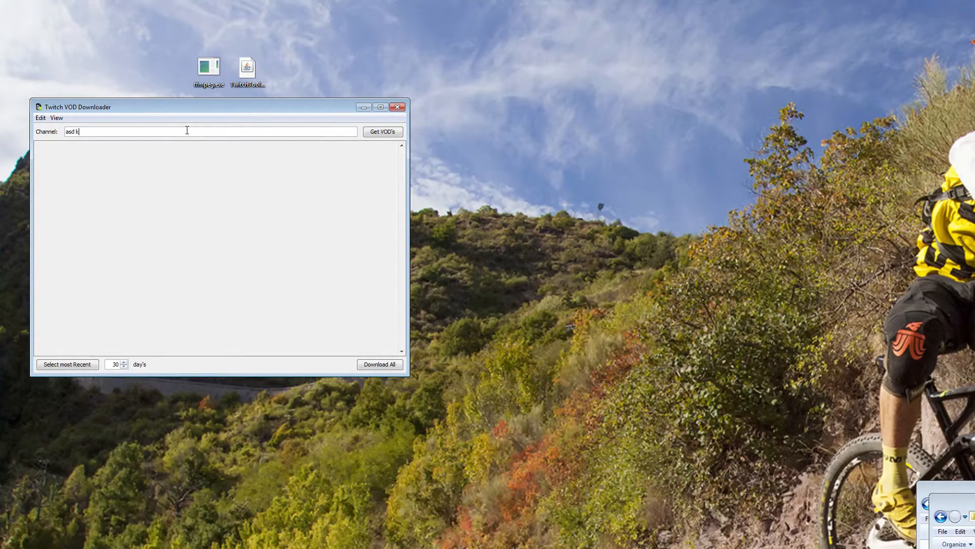
{"action": "key", "text": "BackSpace"}
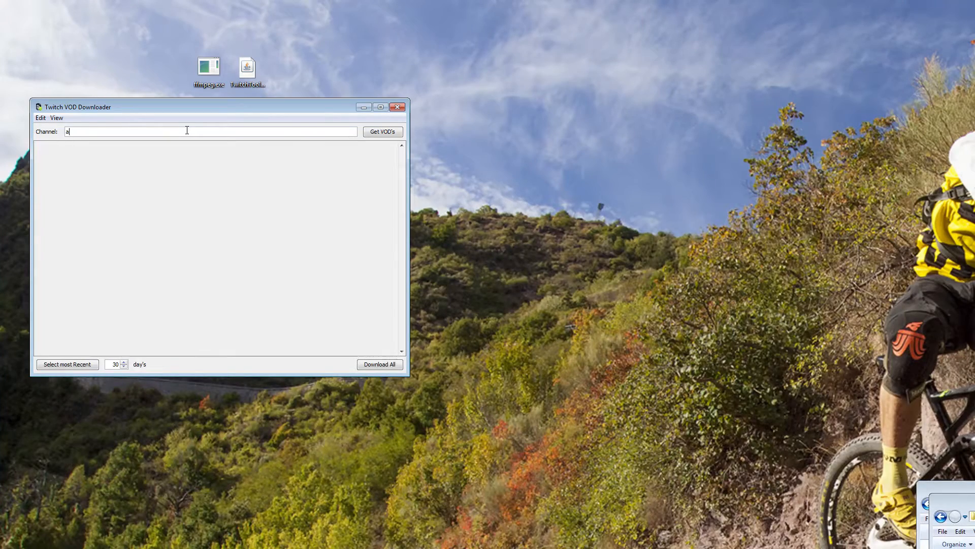
{"action": "type", "text": "t"}
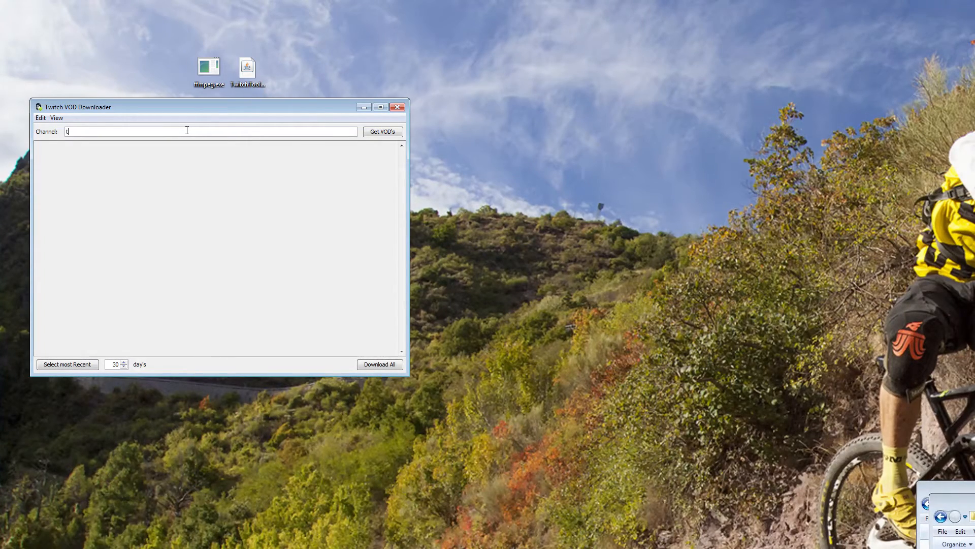
{"action": "key", "text": "Backspace"}
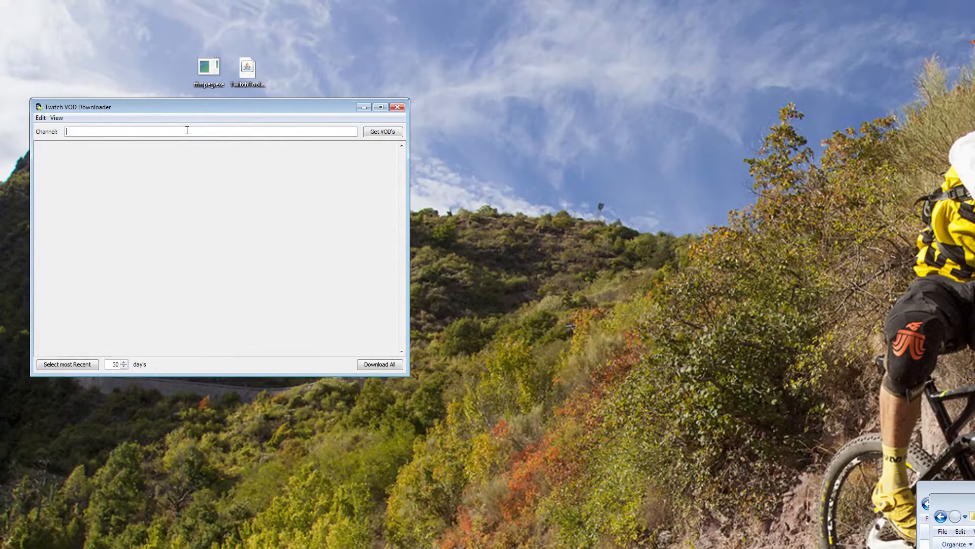
{"action": "type", "text": "taketv"}
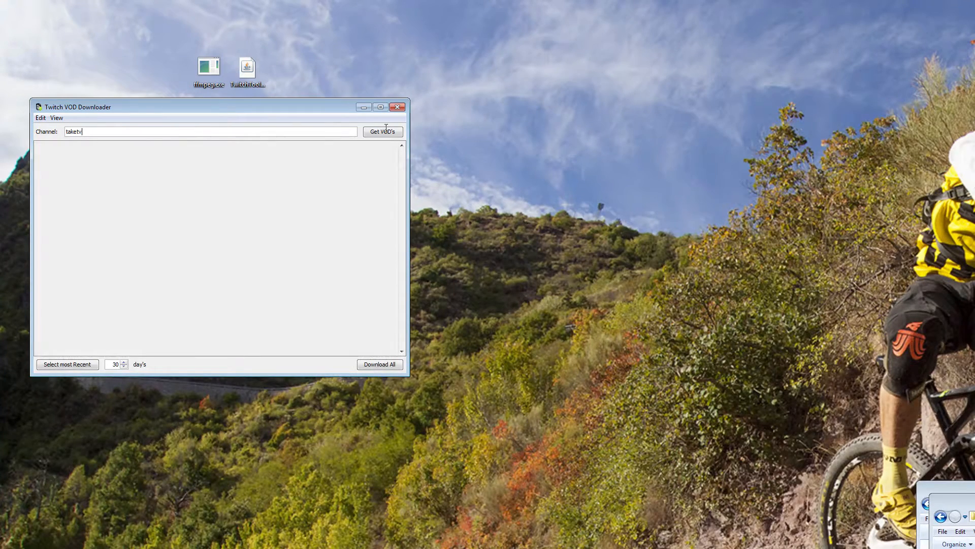
{"action": "mouse_move", "coordinate": [372, 251]}
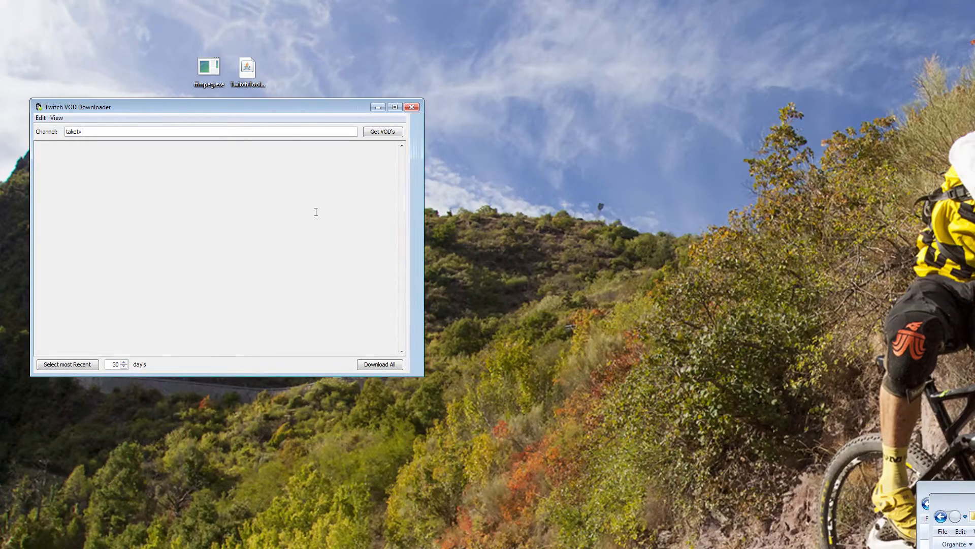
{"action": "mouse_move", "coordinate": [433, 376]}
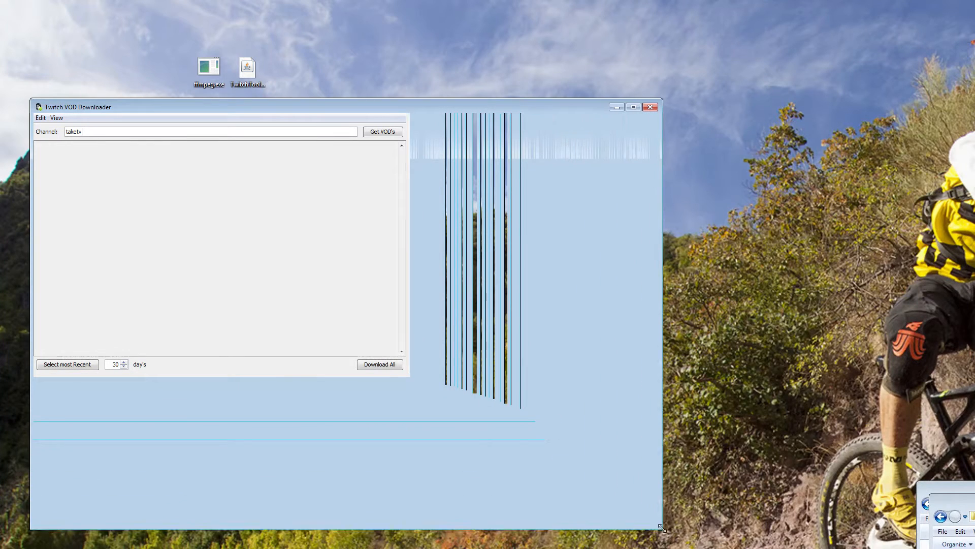
{"action": "mouse_move", "coordinate": [300, 131]}
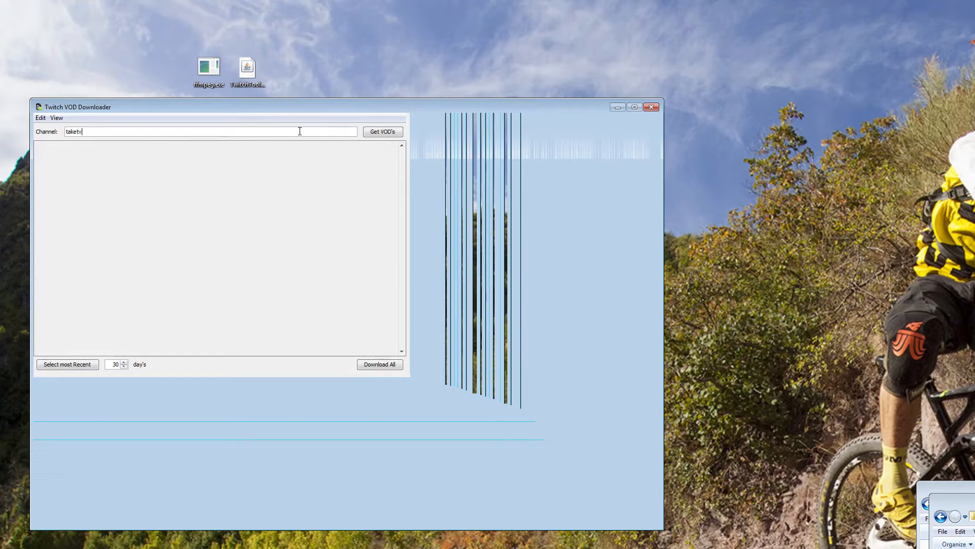
Load TaKeTV's VOD list and scroll to queue the Go4SC2 EU Finals video
{"action": "left_click", "coordinate": [382, 131]}
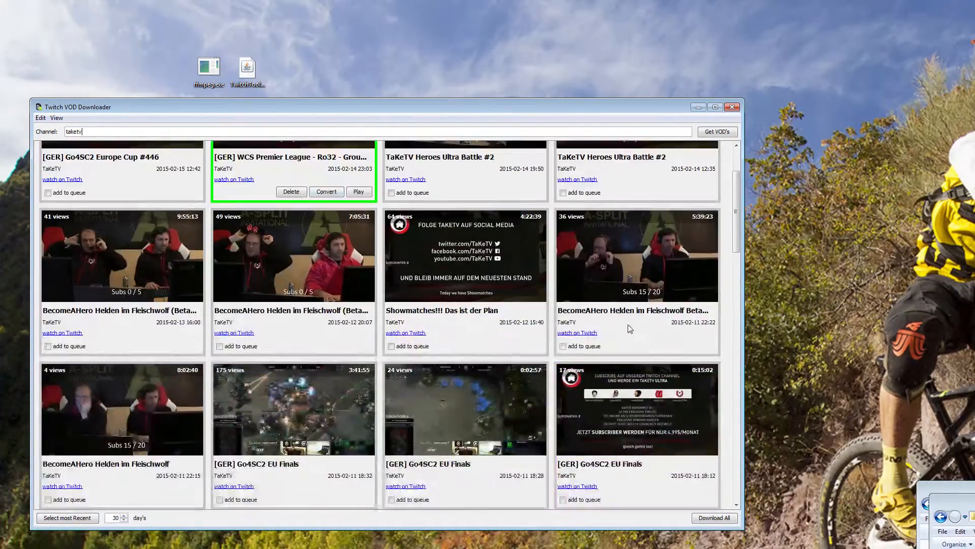
{"action": "scroll", "scroll_direction": "down", "scroll_amount": 3}
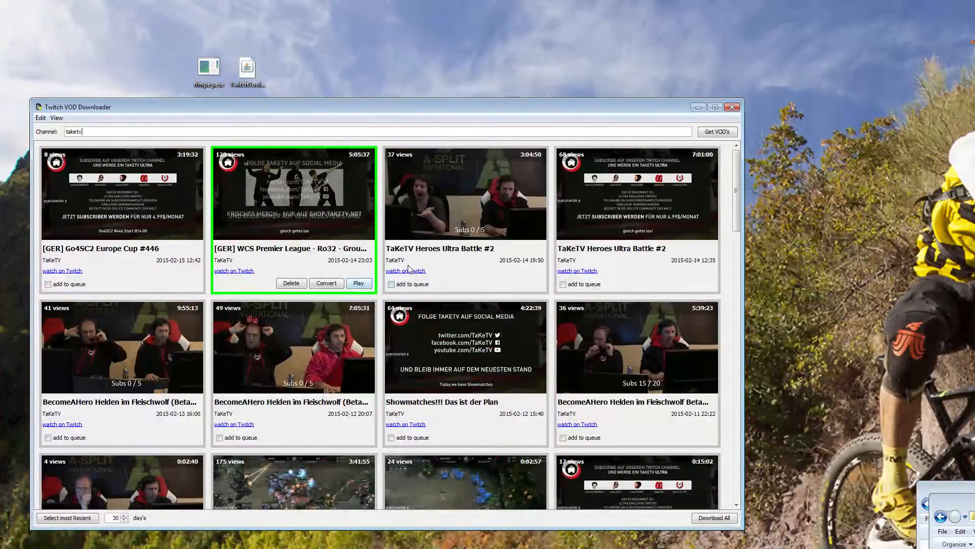
{"action": "mouse_move", "coordinate": [473, 222]}
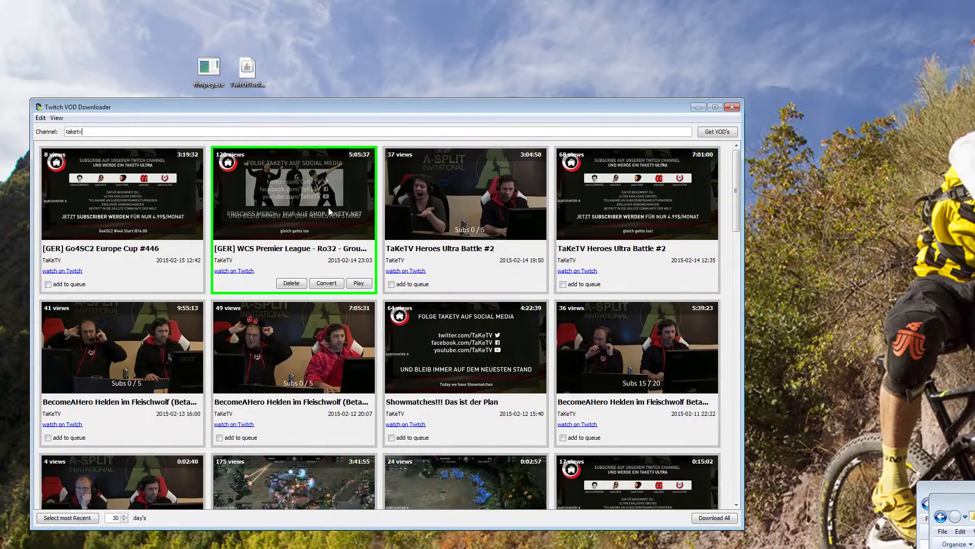
{"action": "mouse_move", "coordinate": [305, 178]}
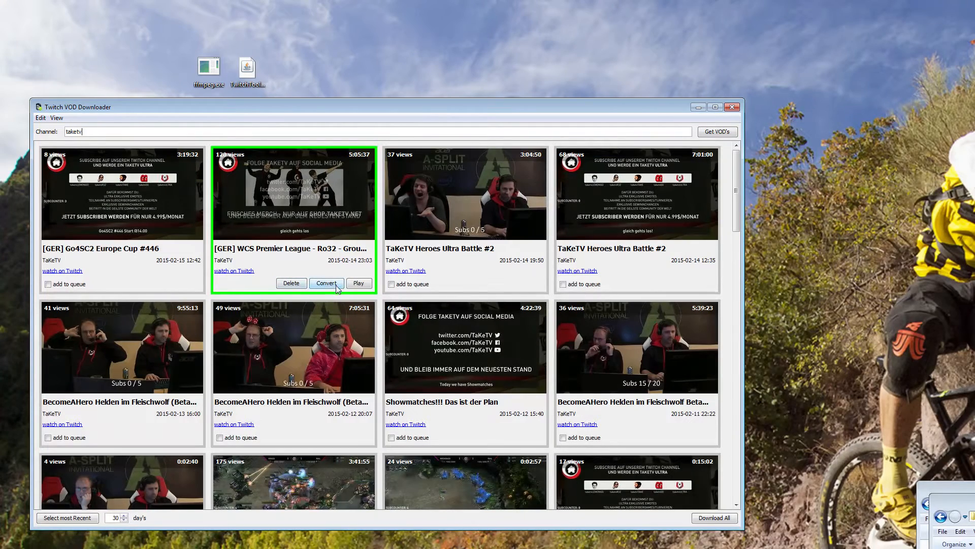
{"action": "mouse_move", "coordinate": [296, 290]}
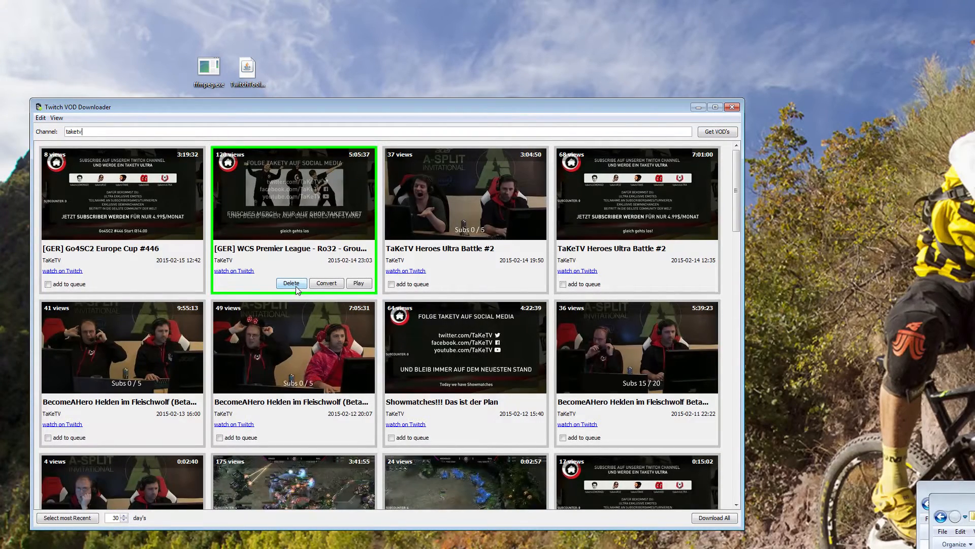
{"action": "mouse_move", "coordinate": [456, 230]}
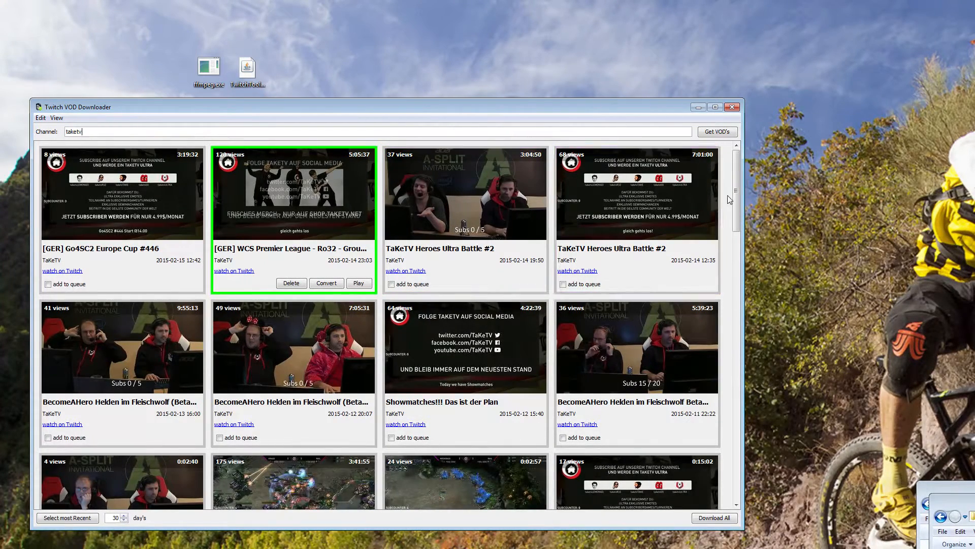
{"action": "scroll", "scroll_direction": "down", "scroll_amount": 3}
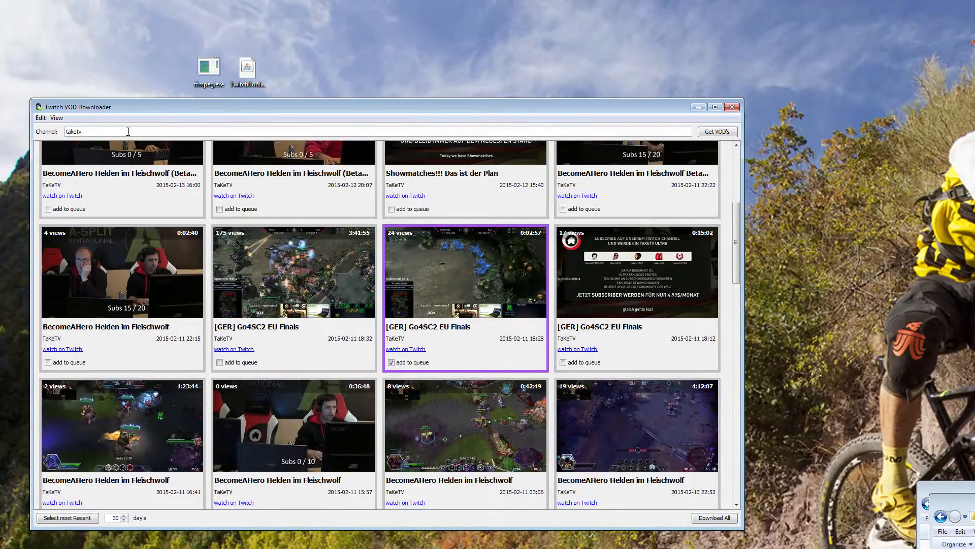
Open download settings for D:\TwitchStreamsTest and keep high quality just below source
{"action": "left_click", "coordinate": [40, 118]}
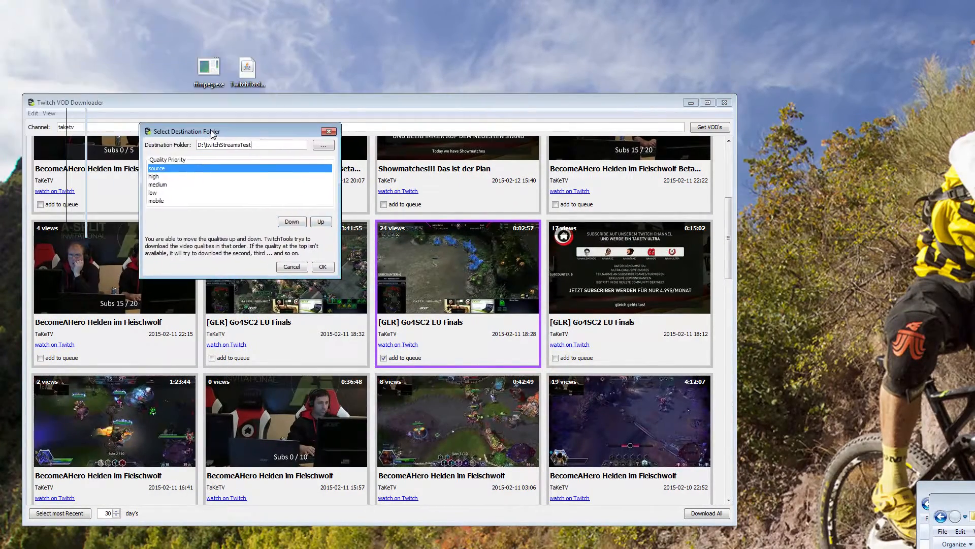
{"action": "mouse_move", "coordinate": [154, 177]}
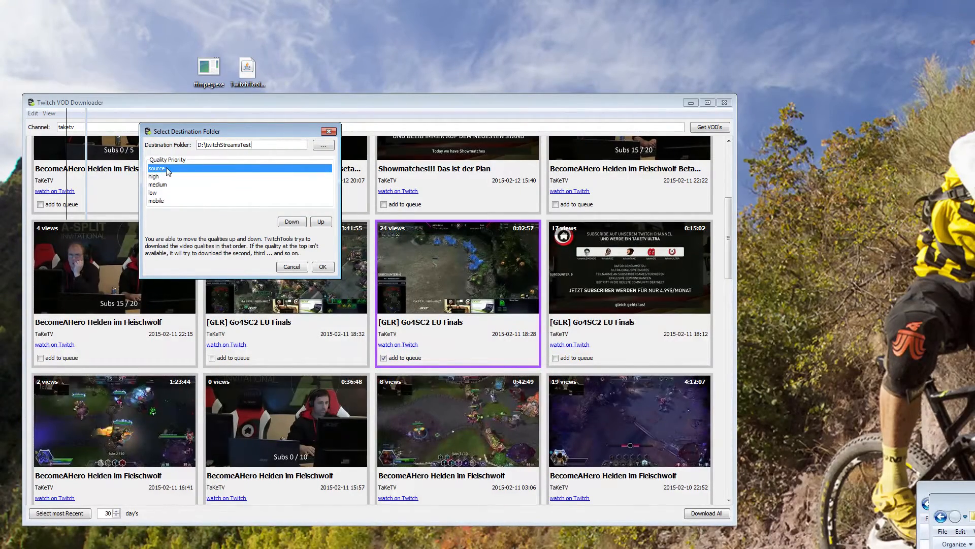
{"action": "mouse_move", "coordinate": [162, 176]}
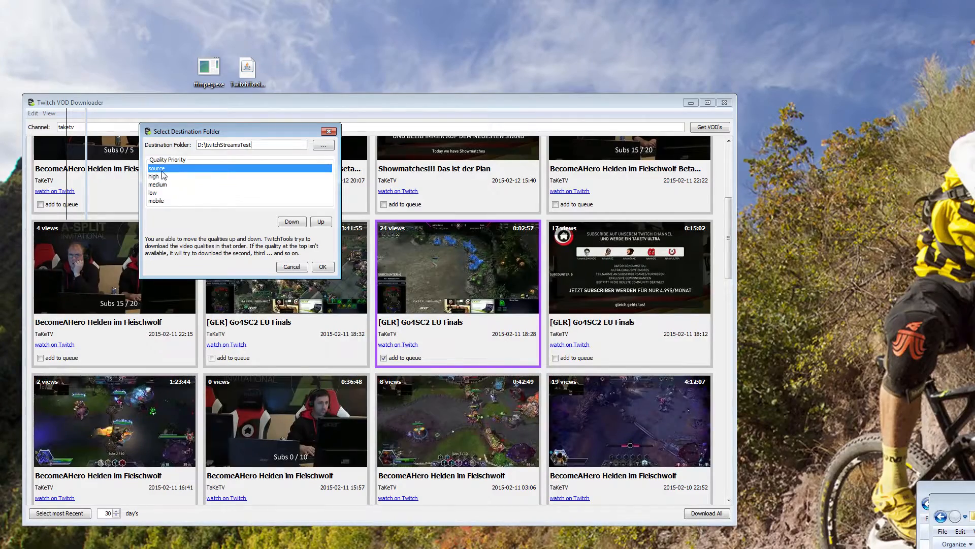
{"action": "mouse_move", "coordinate": [158, 181]}
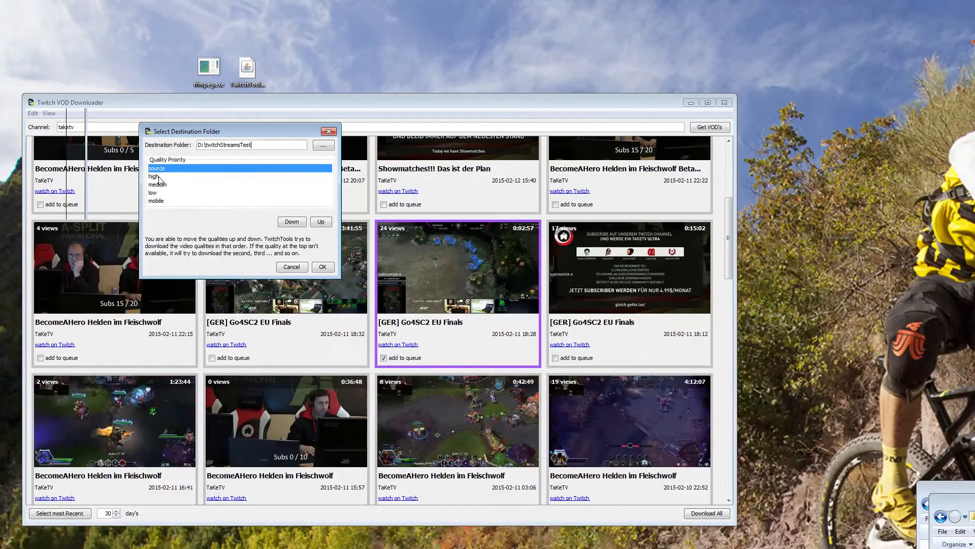
{"action": "left_click", "coordinate": [153, 176]}
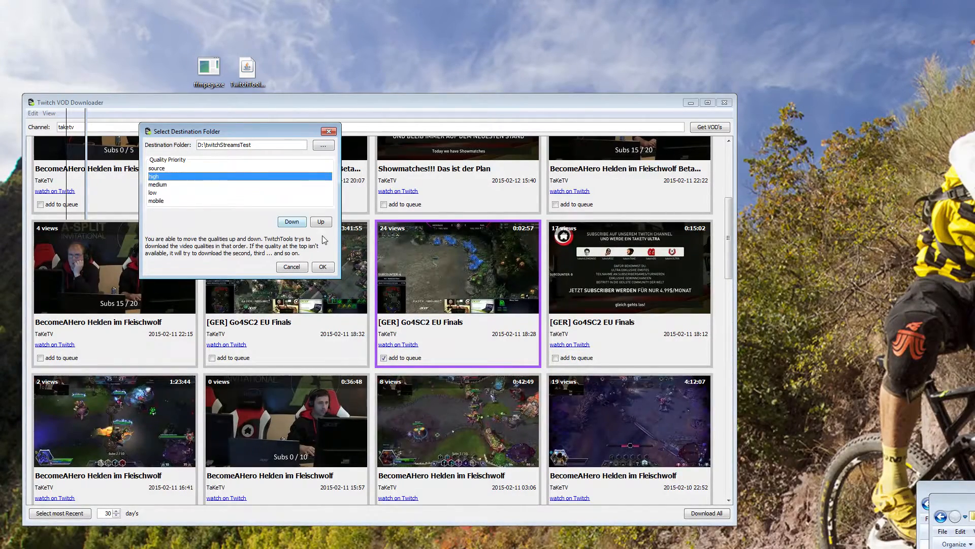
{"action": "left_click", "coordinate": [292, 221]}
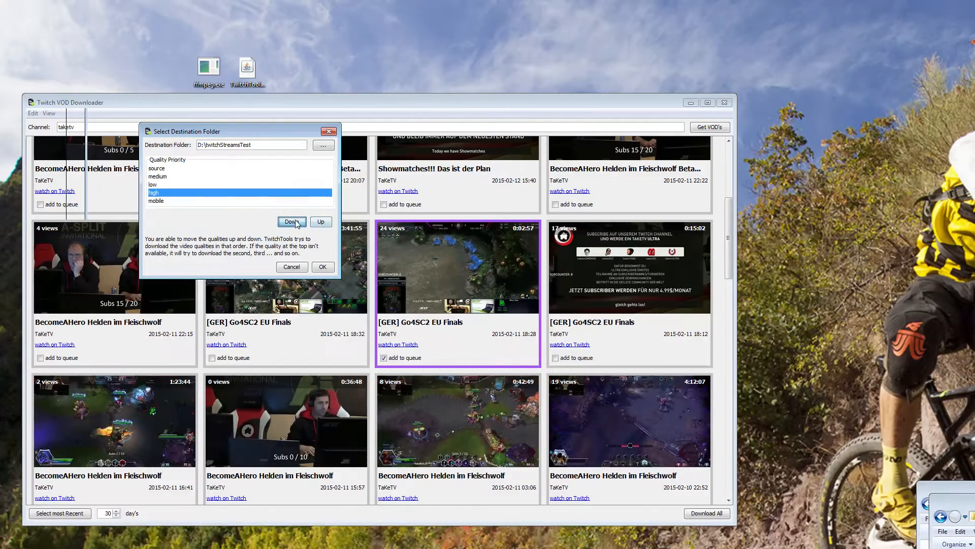
{"action": "left_click", "coordinate": [320, 222]}
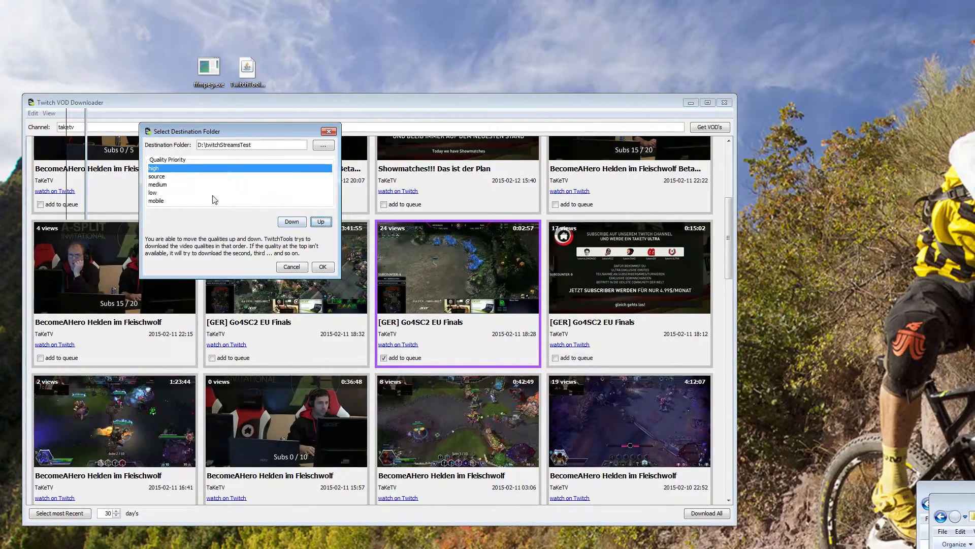
{"action": "left_click", "coordinate": [292, 221]}
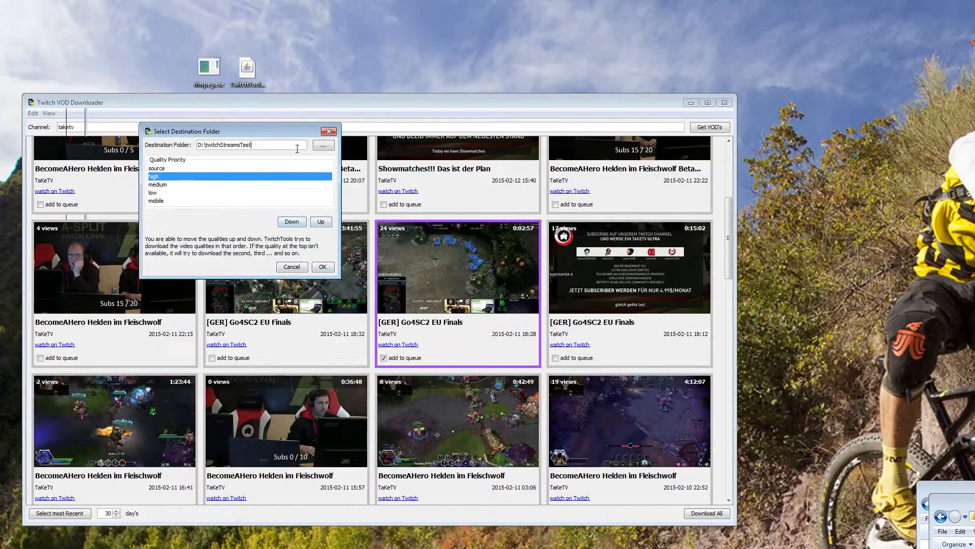
Close the download settings and queue the 0:00:53 BecomeAHero Helden im Fleischwolf video
{"action": "left_click", "coordinate": [323, 266]}
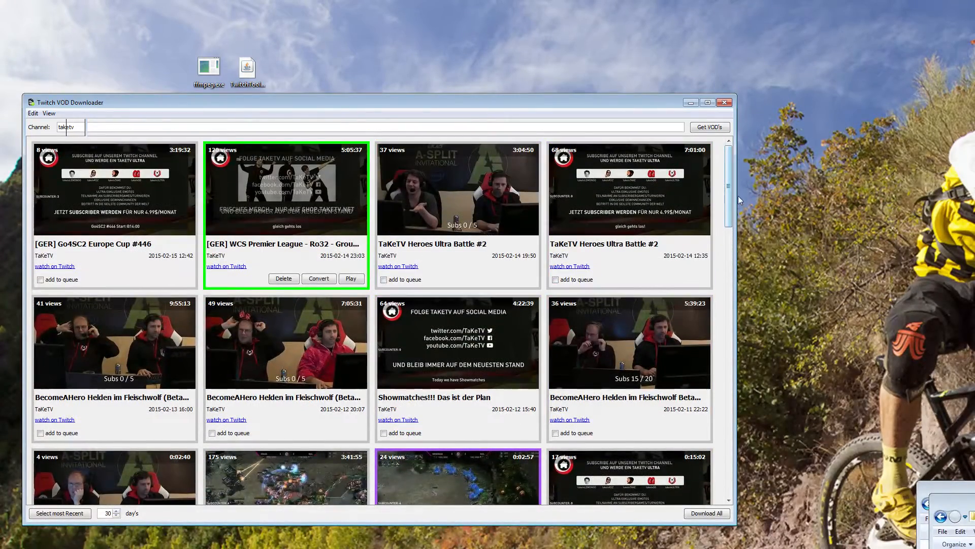
{"action": "scroll", "scroll_direction": "down", "scroll_amount": 3}
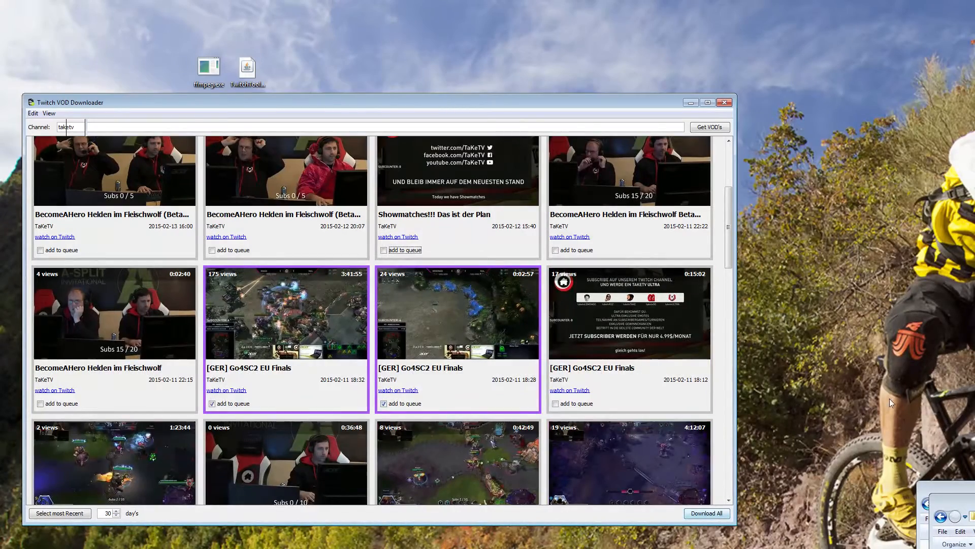
{"action": "mouse_move", "coordinate": [784, 334]}
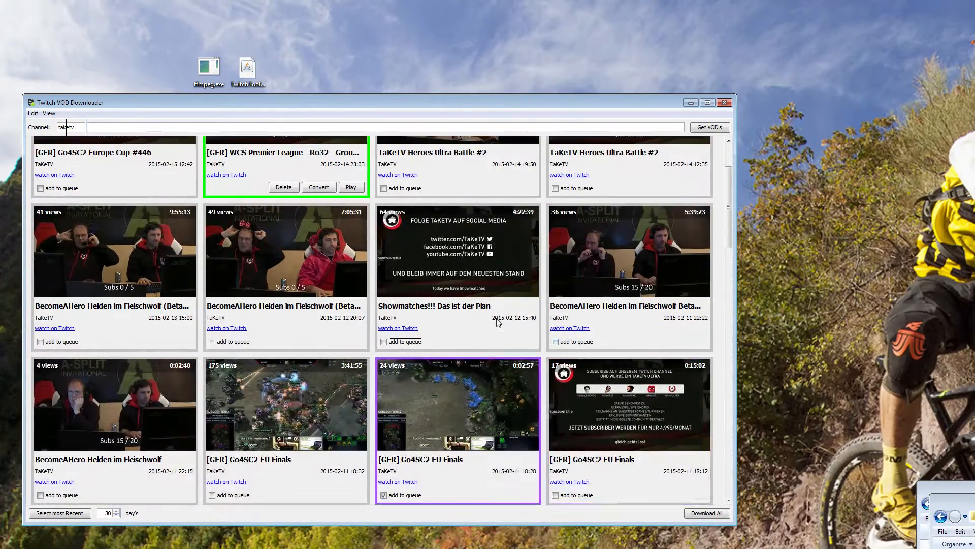
{"action": "scroll", "scroll_direction": "down", "scroll_amount": 3}
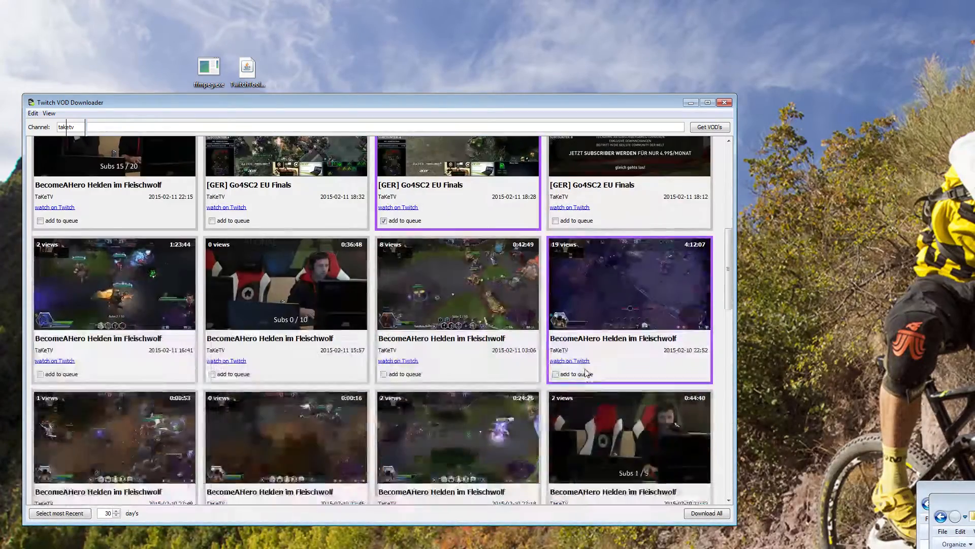
{"action": "scroll", "scroll_direction": "down", "scroll_amount": 3}
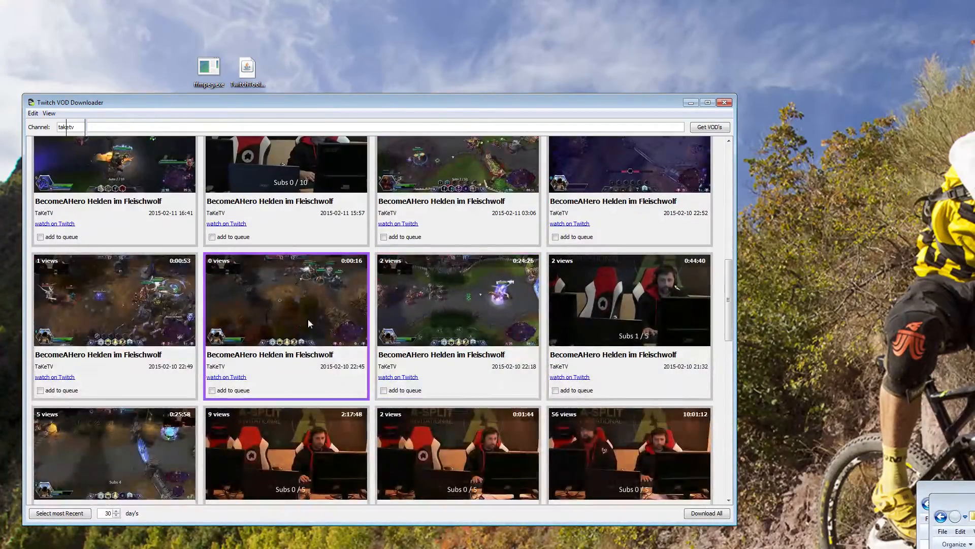
{"action": "left_click", "coordinate": [40, 391]}
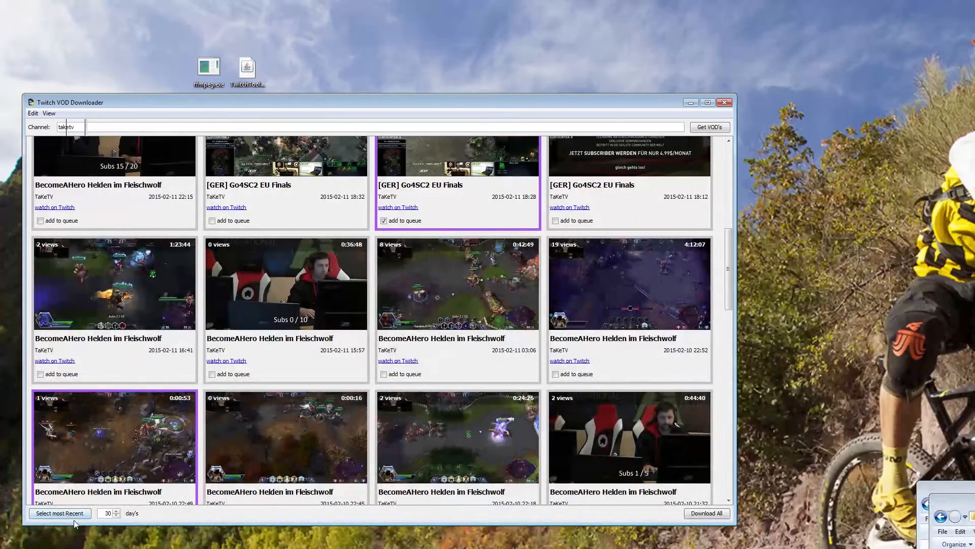
{"action": "mouse_move", "coordinate": [113, 523]}
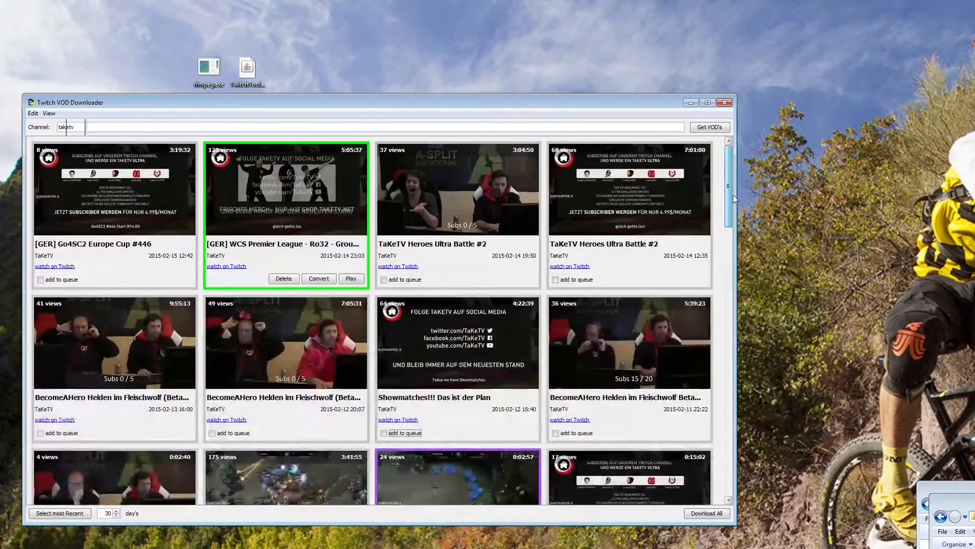
{"action": "scroll", "scroll_direction": "down", "scroll_amount": 3}
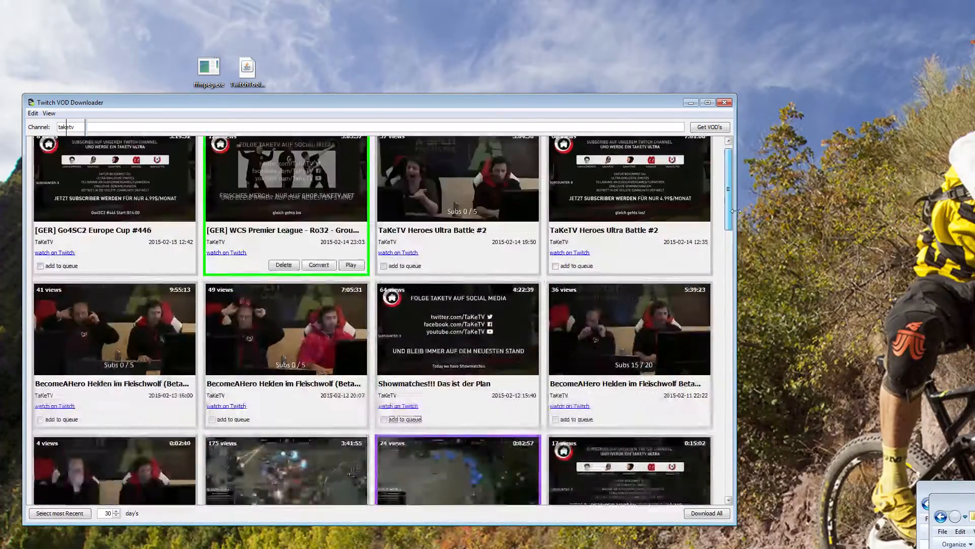
{"action": "scroll", "scroll_direction": "down", "scroll_amount": 3}
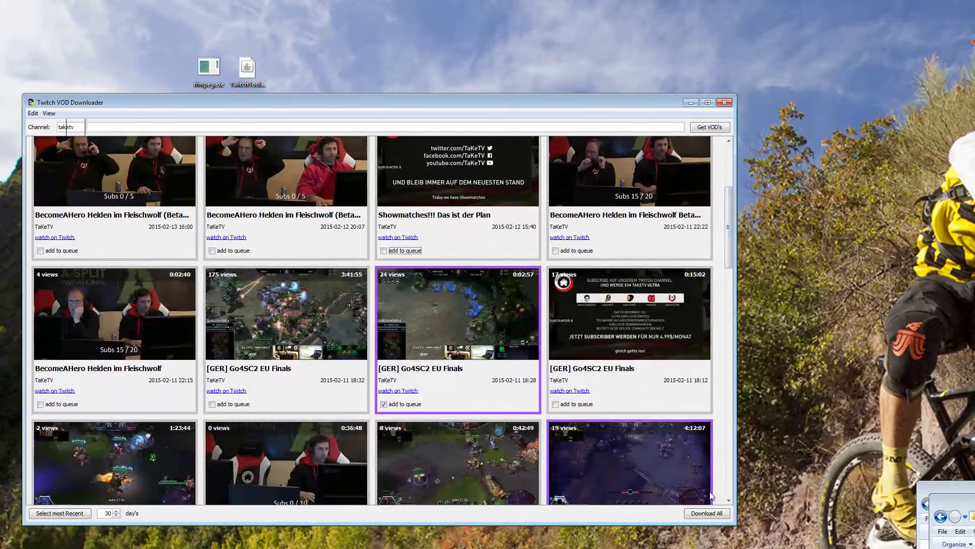
Run Download All to start downloading the queued Go4SC2 EU Finals video
{"action": "left_click", "coordinate": [707, 513]}
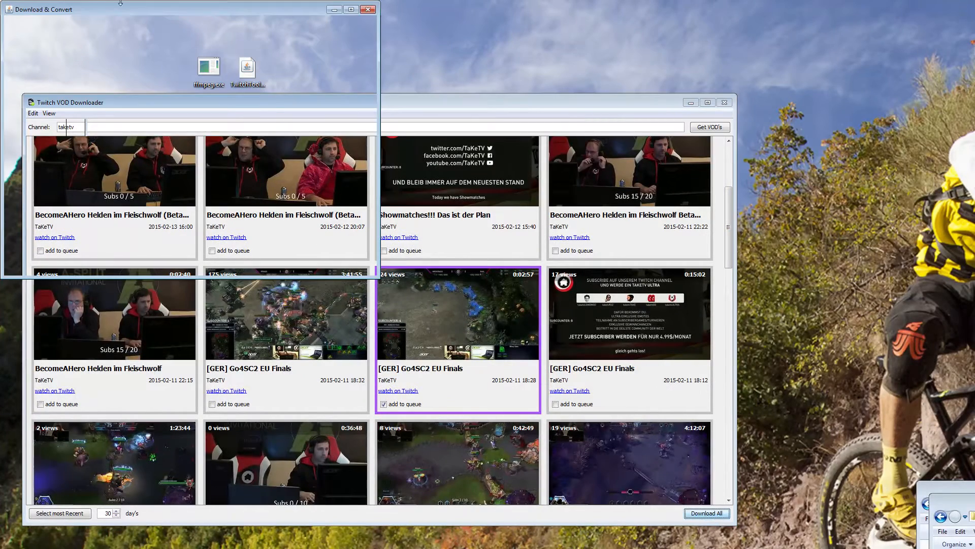
{"action": "left_click", "coordinate": [707, 513]}
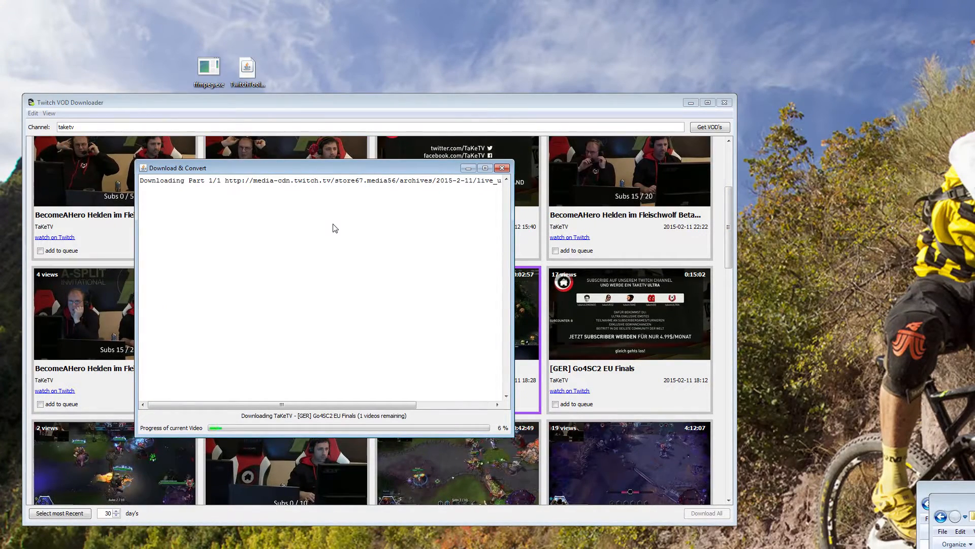
{"action": "mouse_move", "coordinate": [513, 291]}
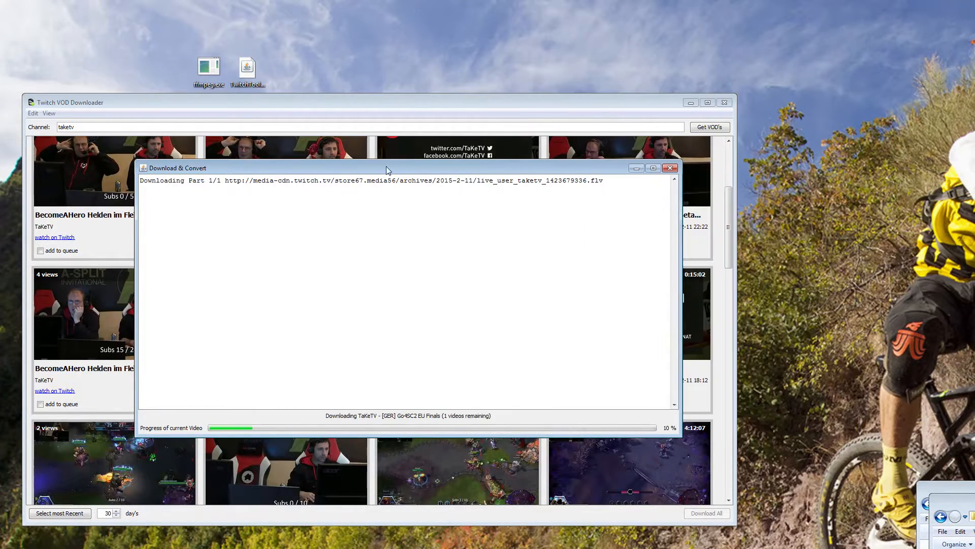
{"action": "mouse_move", "coordinate": [310, 261]}
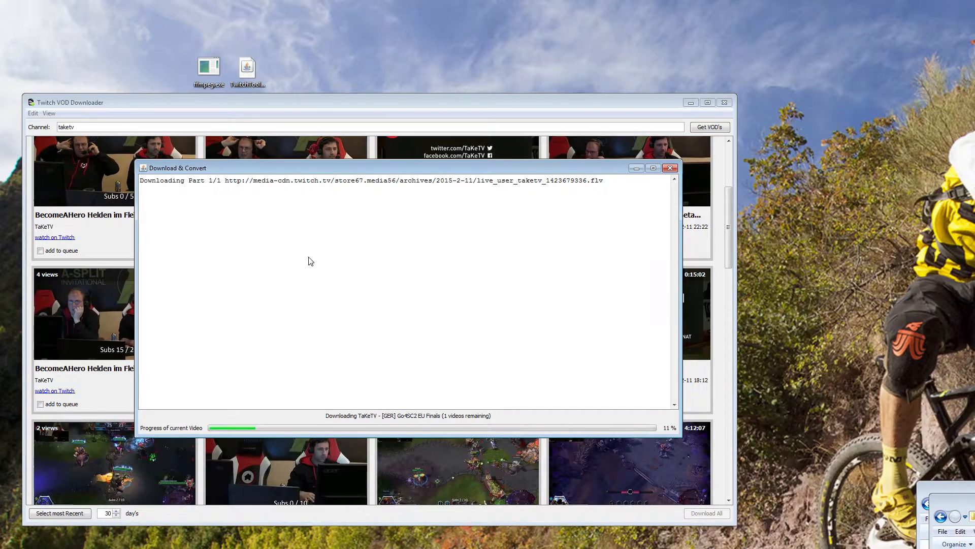
{"action": "mouse_move", "coordinate": [472, 272]}
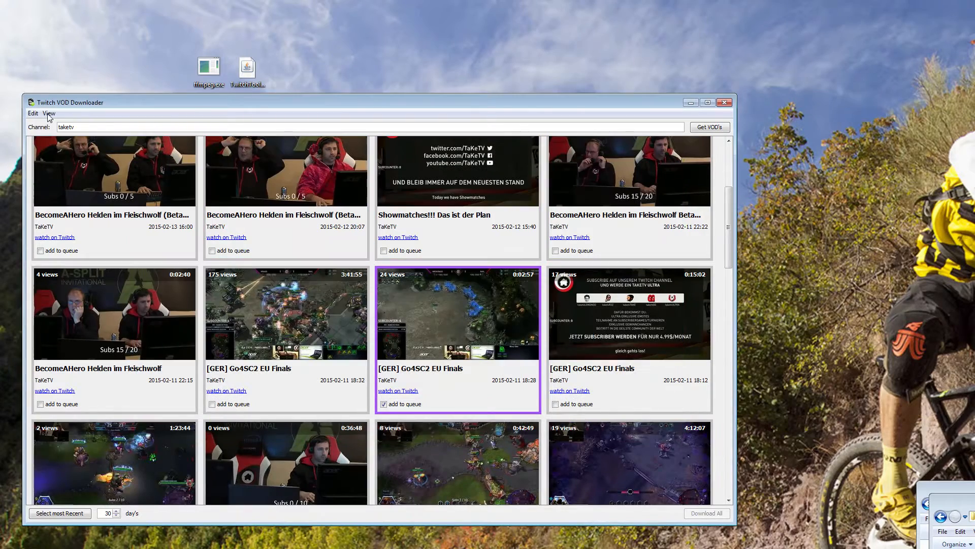
{"action": "left_click", "coordinate": [706, 513]}
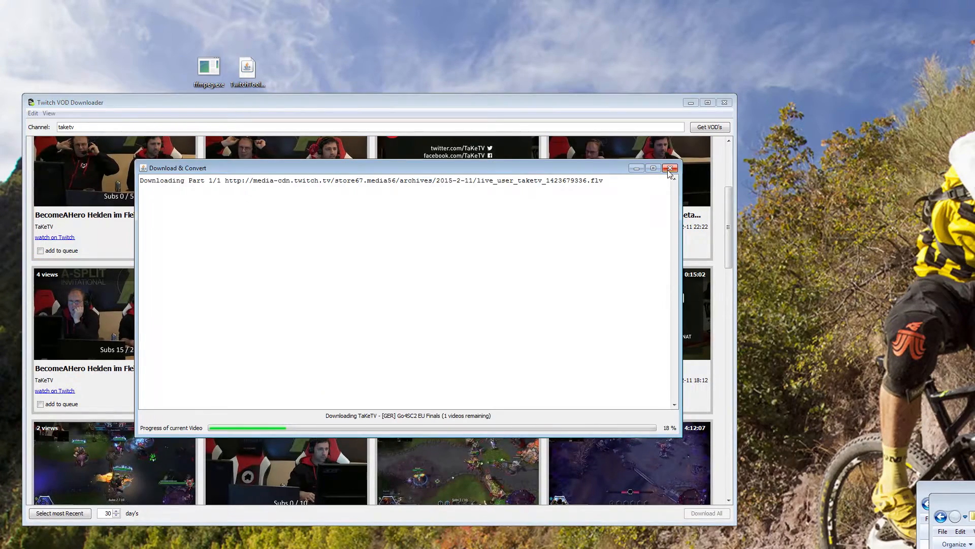
{"action": "left_click", "coordinate": [670, 169]}
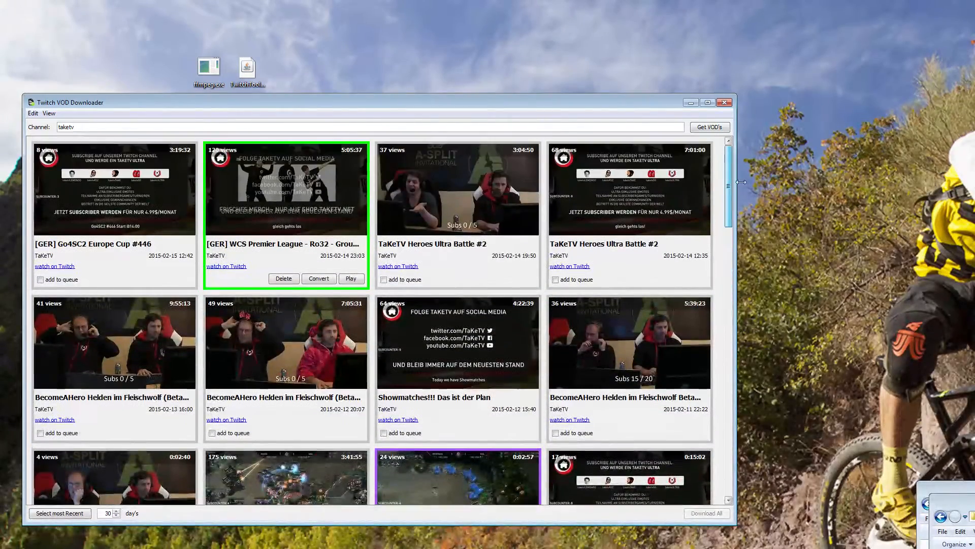
{"action": "scroll", "scroll_direction": "down", "scroll_amount": 3}
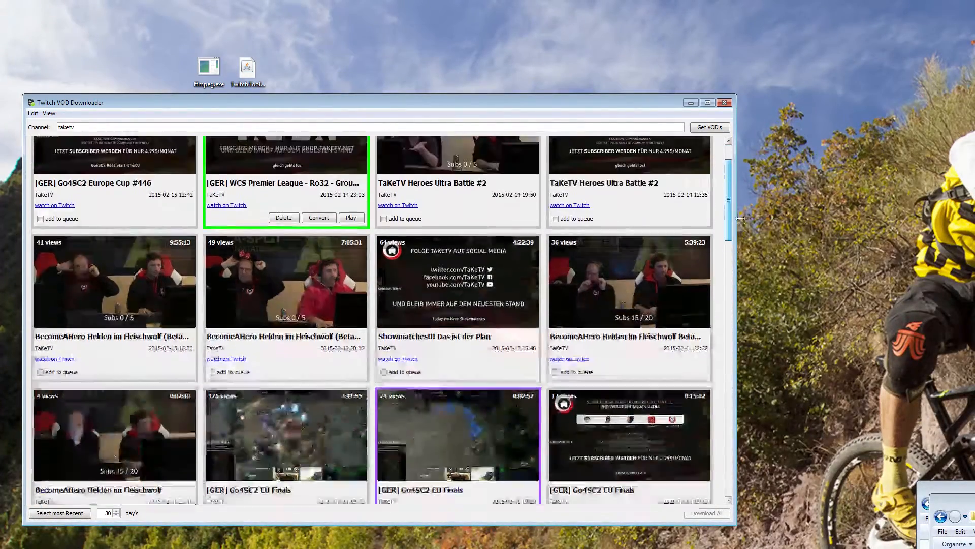
{"action": "scroll", "scroll_direction": "down", "scroll_amount": 3}
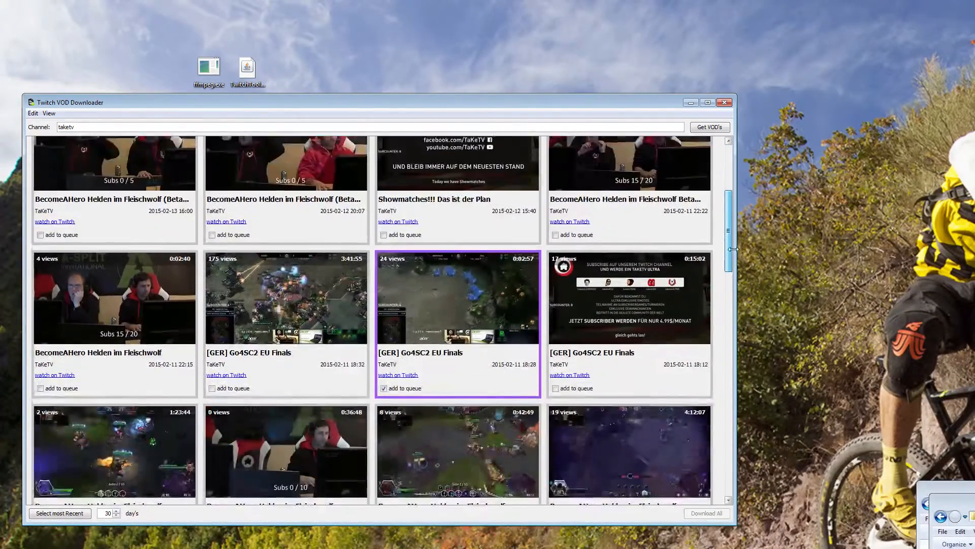
{"action": "scroll", "scroll_direction": "down", "scroll_amount": 3}
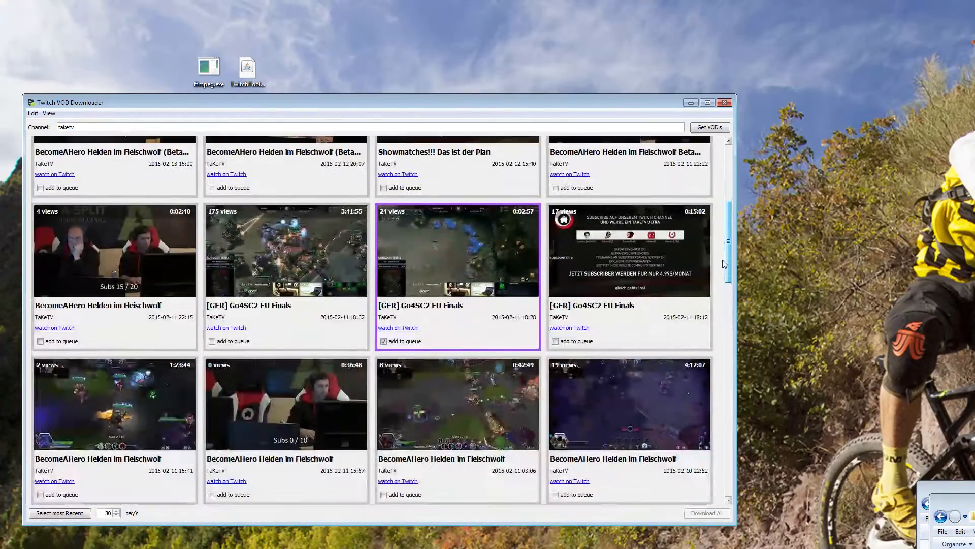
{"action": "scroll", "scroll_direction": "down", "scroll_amount": 3}
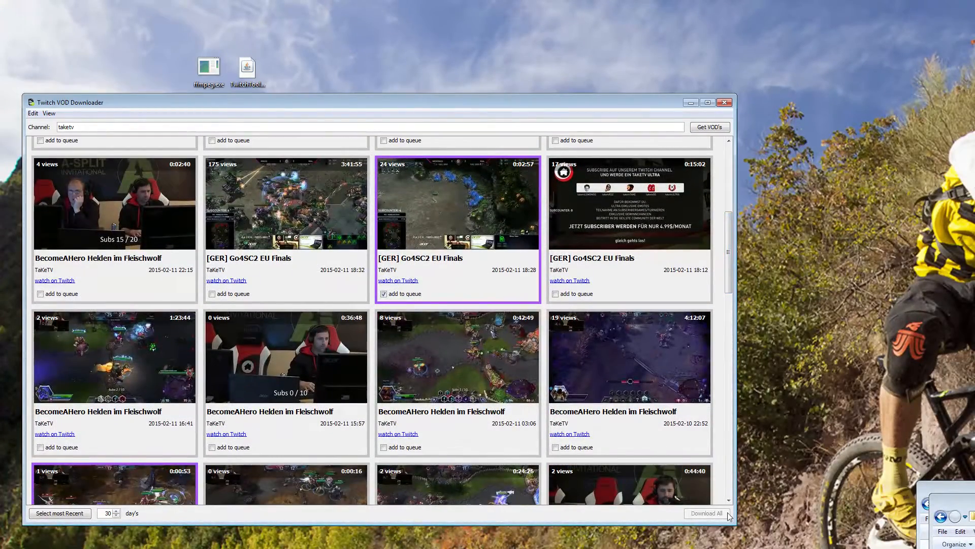
{"action": "mouse_move", "coordinate": [713, 519]}
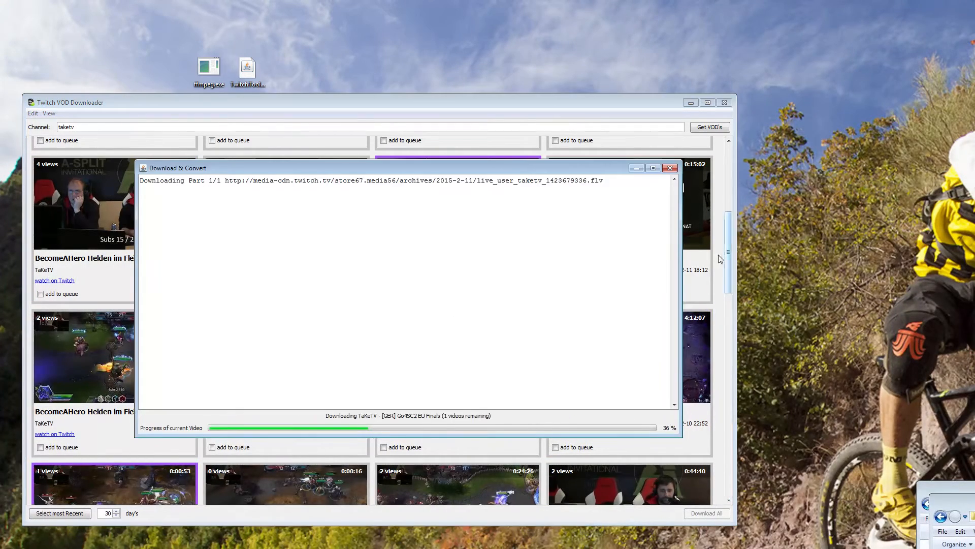
{"action": "left_click", "coordinate": [668, 168]}
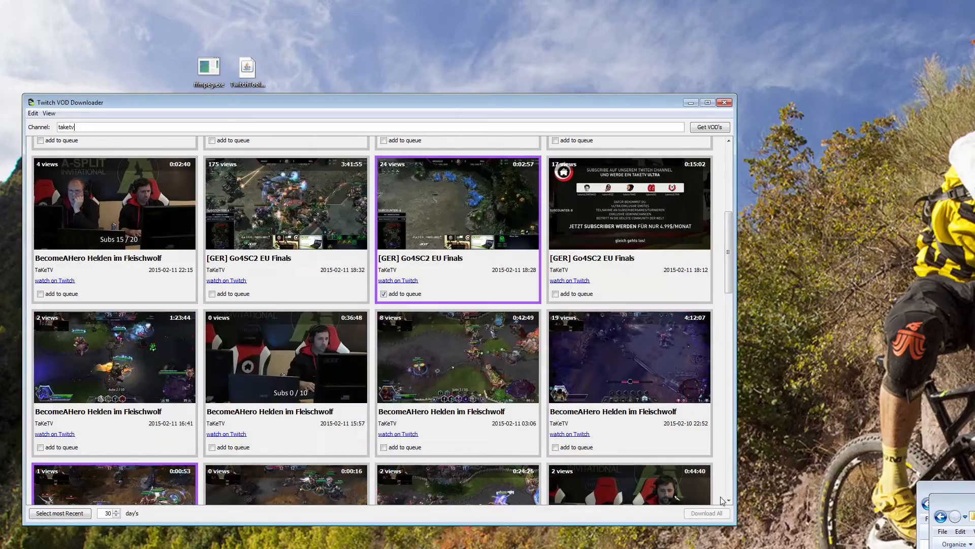
{"action": "scroll", "scroll_direction": "down", "scroll_amount": 3}
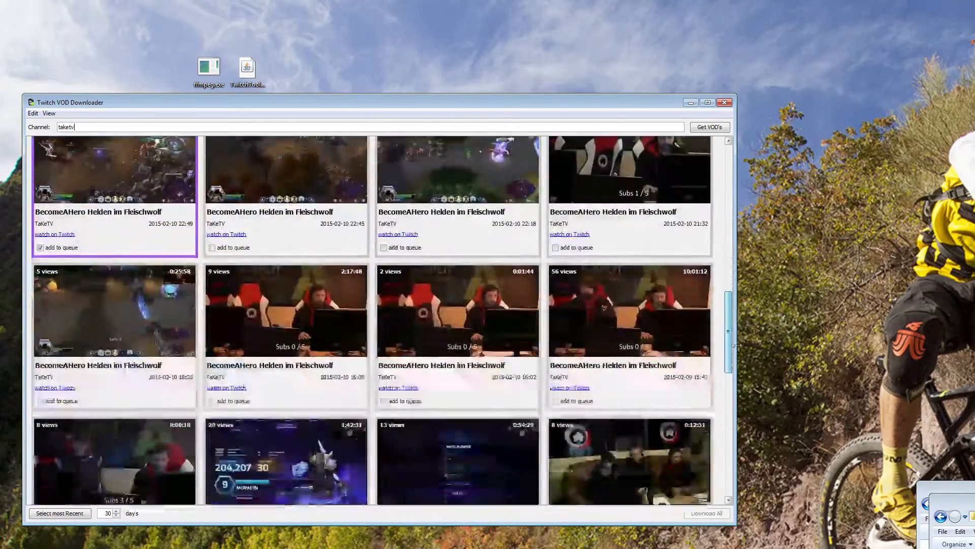
{"action": "scroll", "scroll_direction": "down", "scroll_amount": 3}
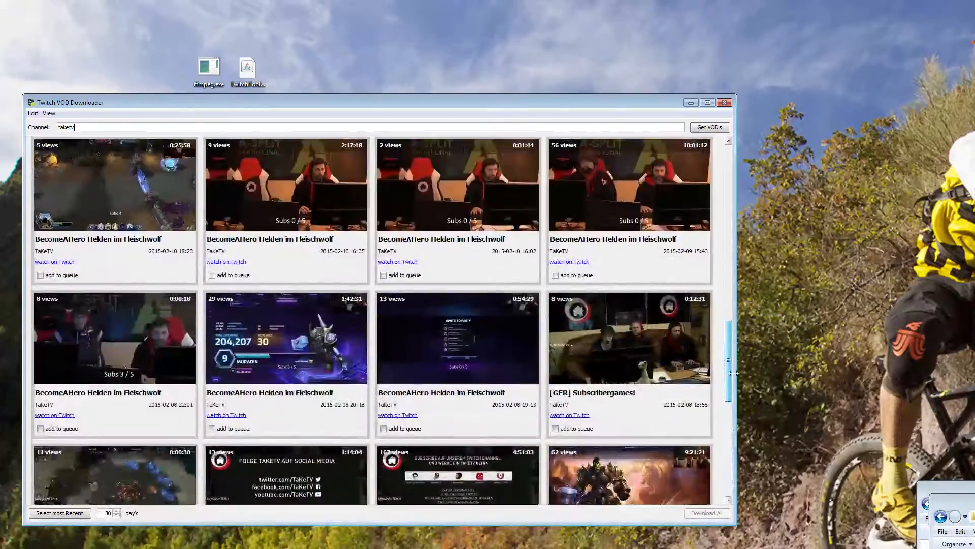
{"action": "scroll", "scroll_direction": "down", "scroll_amount": 3}
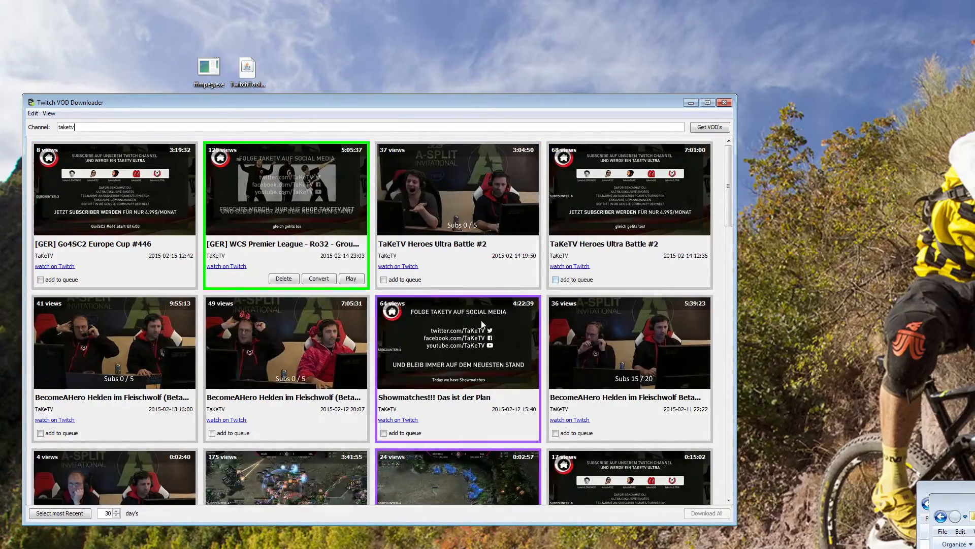
{"action": "left_click", "coordinate": [48, 113]}
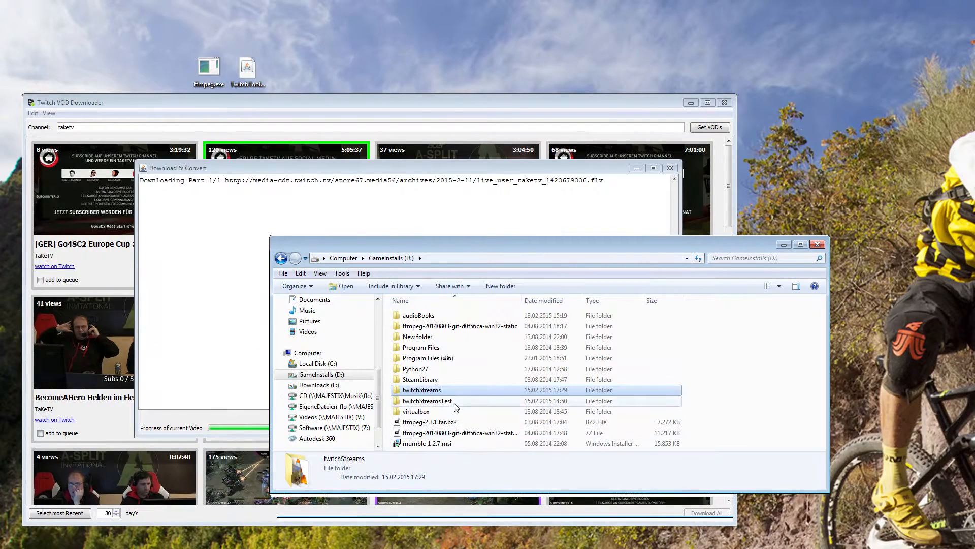
Open twitchStreamsTest's playlists and the a623421749.ffmpeglist file in Notepad++
{"action": "double_click", "coordinate": [426, 400]}
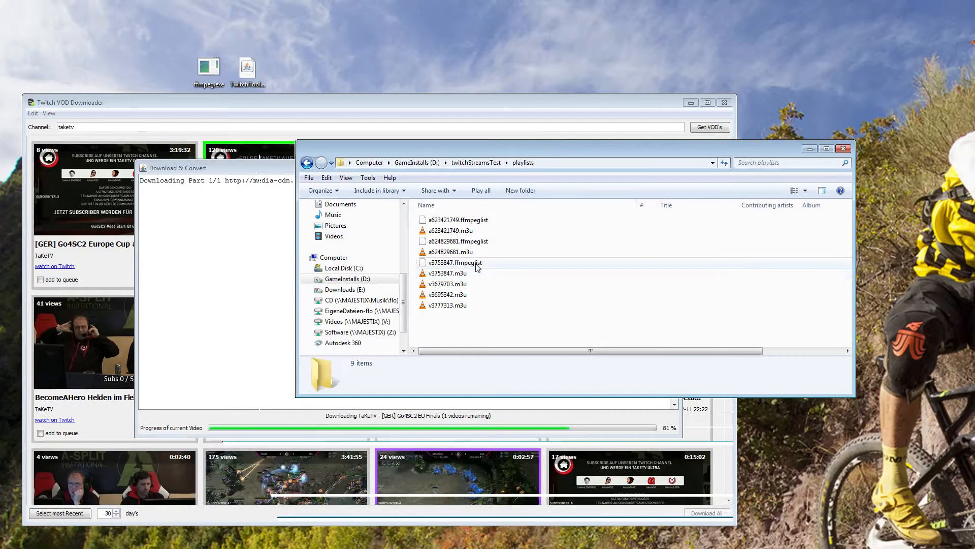
{"action": "left_click", "coordinate": [459, 219]}
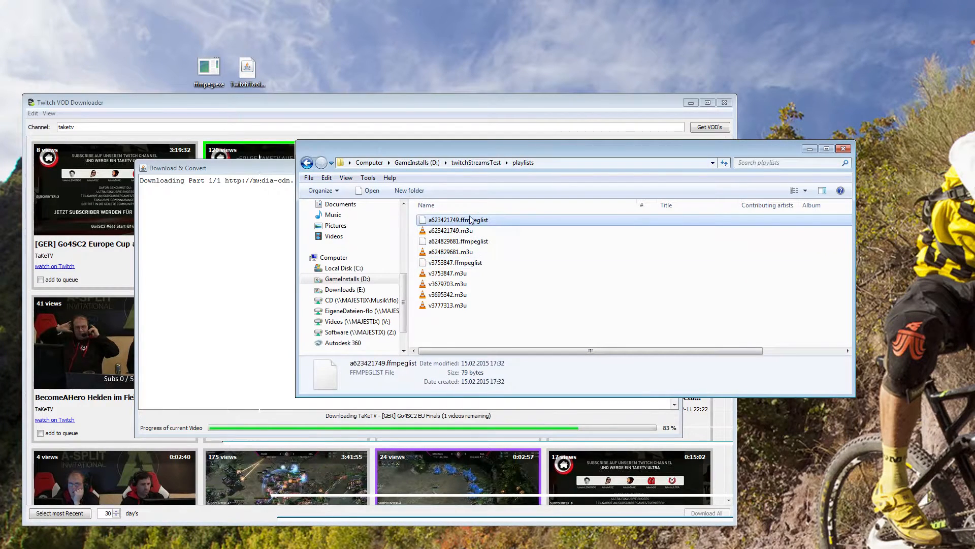
{"action": "left_click", "coordinate": [458, 220]}
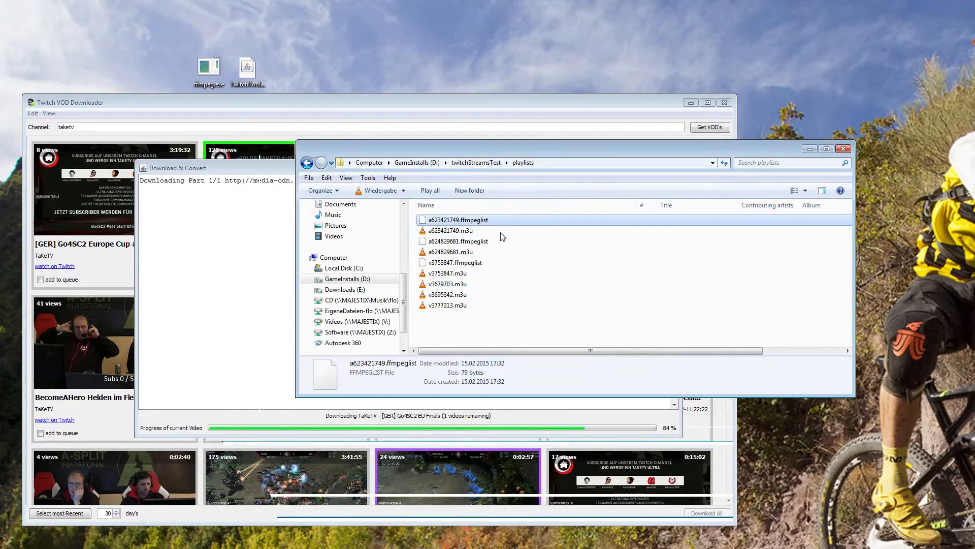
{"action": "right_click", "coordinate": [457, 220]}
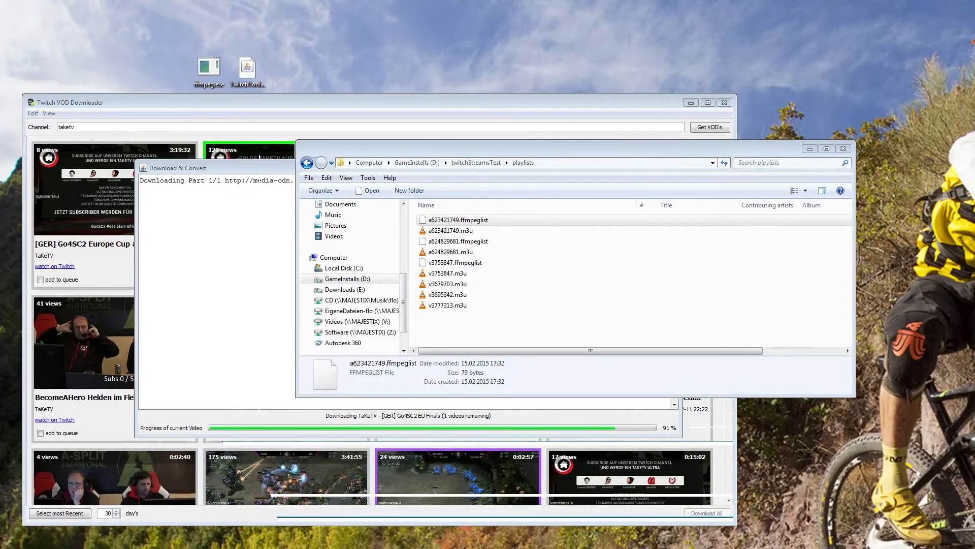
{"action": "double_click", "coordinate": [459, 220]}
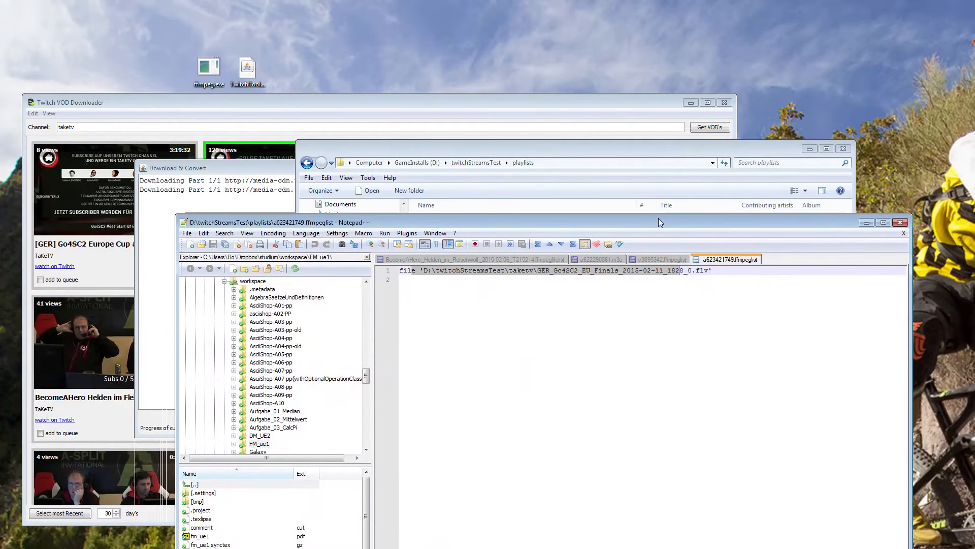
{"action": "mouse_move", "coordinate": [900, 223]}
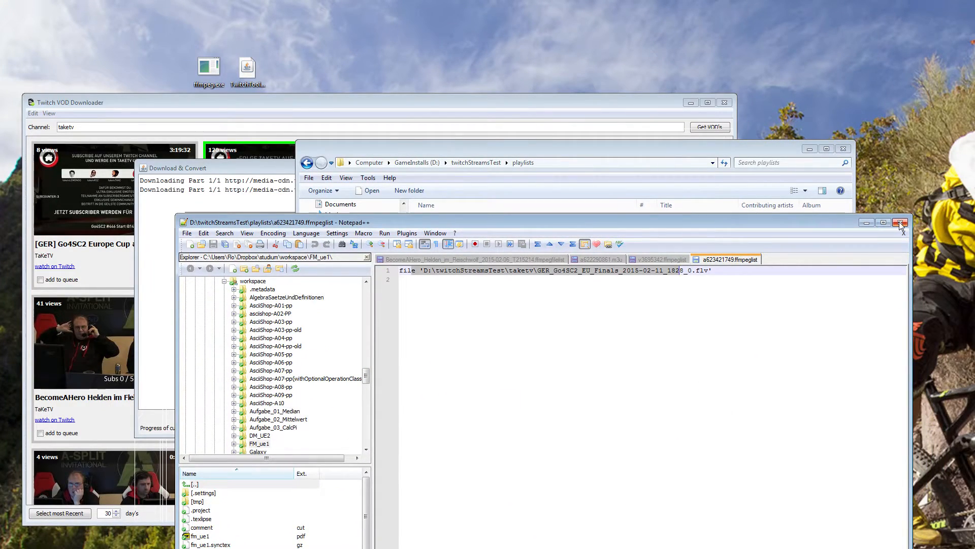
Close Notepad++ after confirming the playlist lists the Go4SC2 EU Finals FLV
{"action": "left_click", "coordinate": [472, 259]}
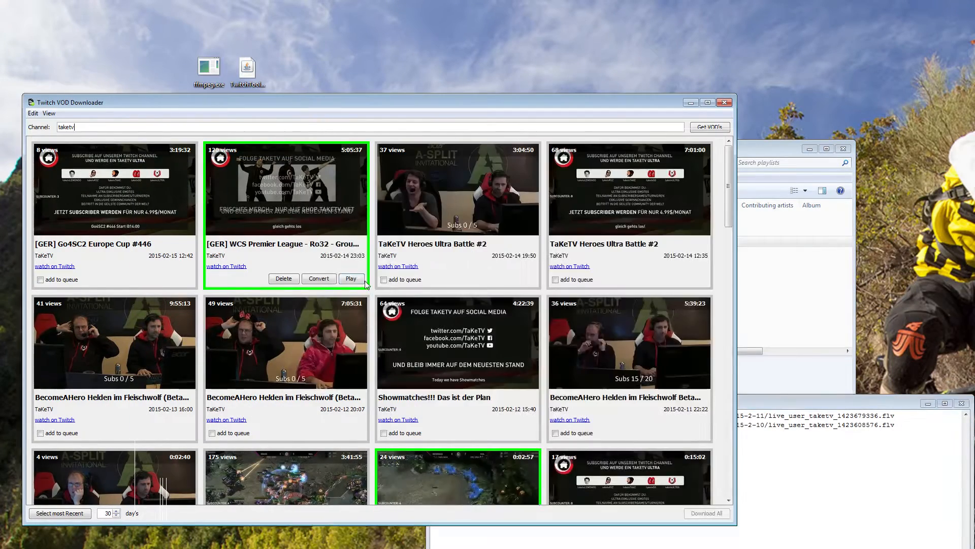
{"action": "mouse_move", "coordinate": [766, 151]}
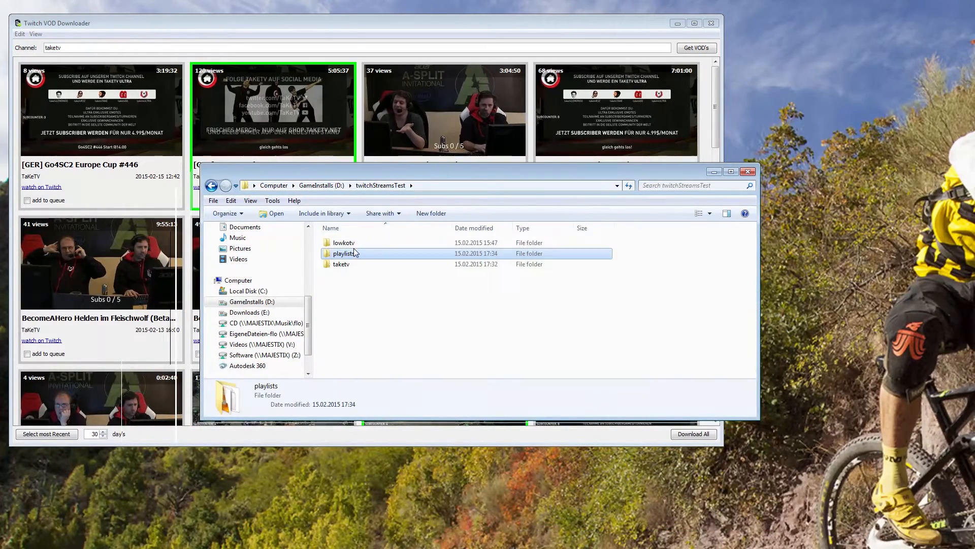
Close the folder window and convert the 0:02:57 [GER] Go4SC2 EU Finals VOD
{"action": "left_click", "coordinate": [343, 243]}
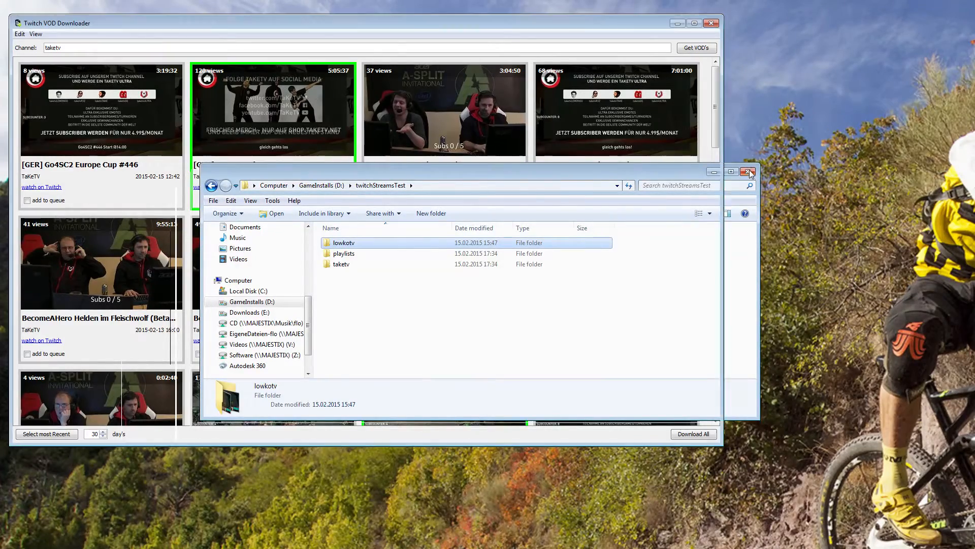
{"action": "left_click", "coordinate": [748, 171]}
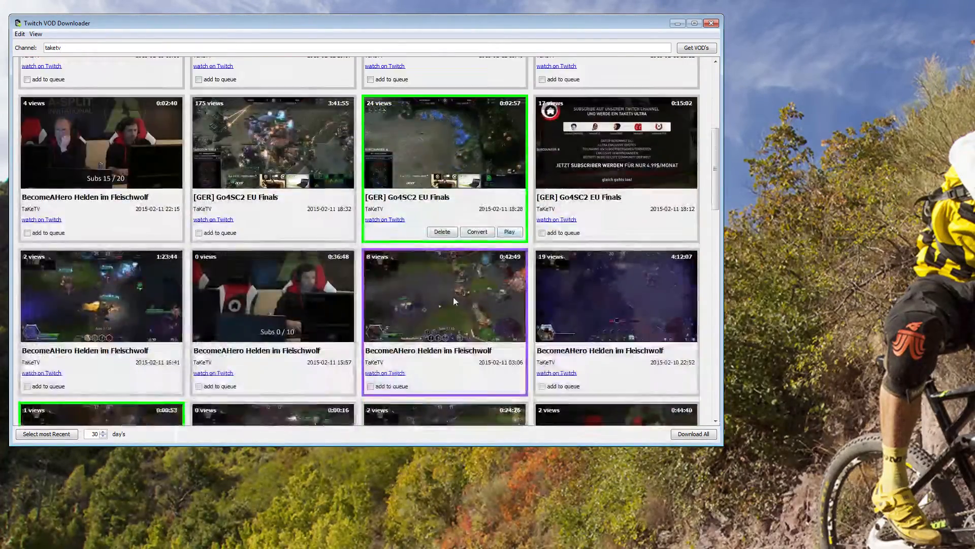
{"action": "left_click", "coordinate": [477, 232]}
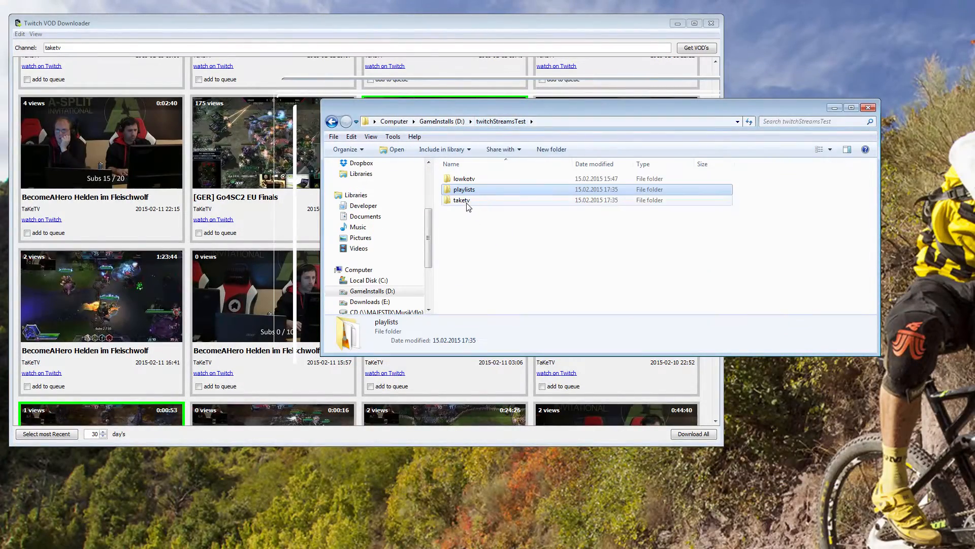
Open the taketv folder, play the GER_Go4SC2_EU_Finals MP4, then close Explorer
{"action": "double_click", "coordinate": [462, 200]}
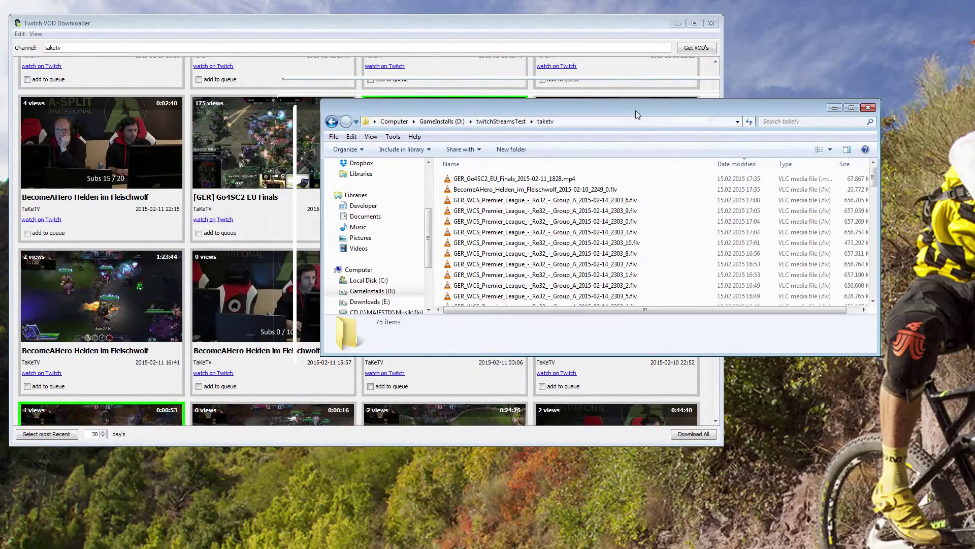
{"action": "left_click", "coordinate": [535, 189]}
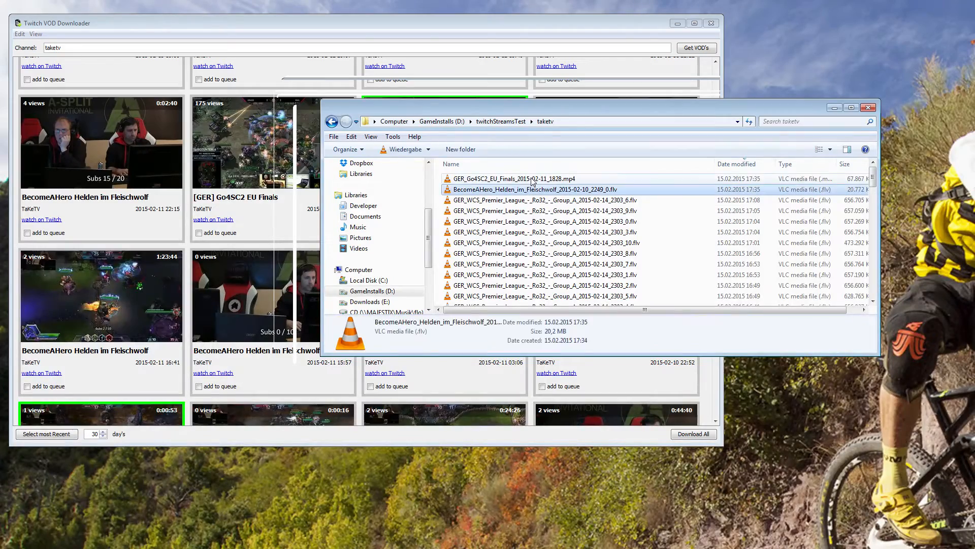
{"action": "left_click", "coordinate": [515, 179]}
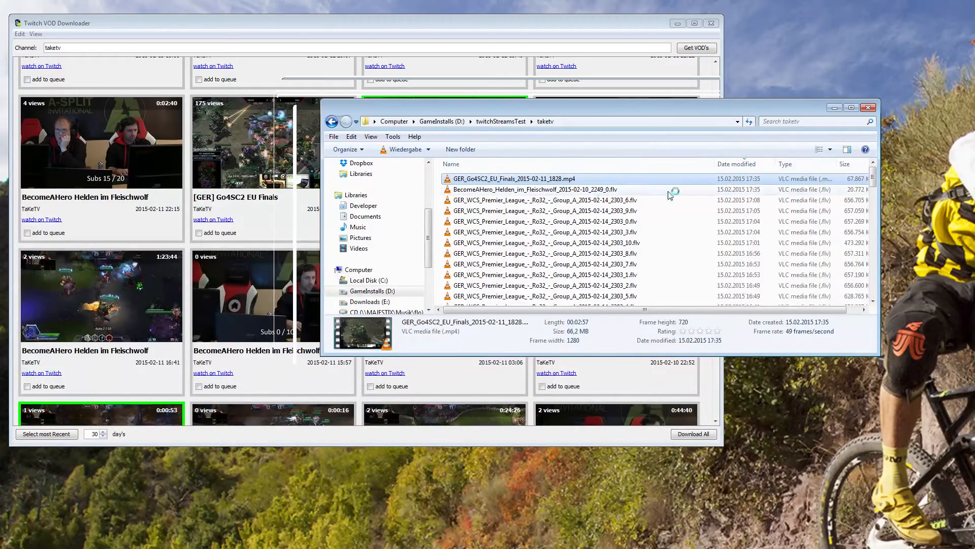
{"action": "double_click", "coordinate": [514, 178]}
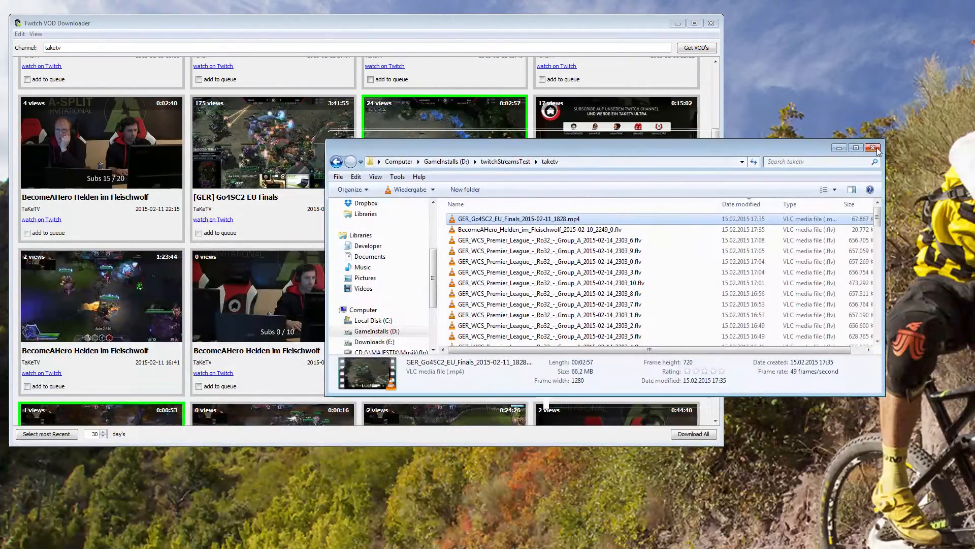
{"action": "left_click", "coordinate": [875, 147]}
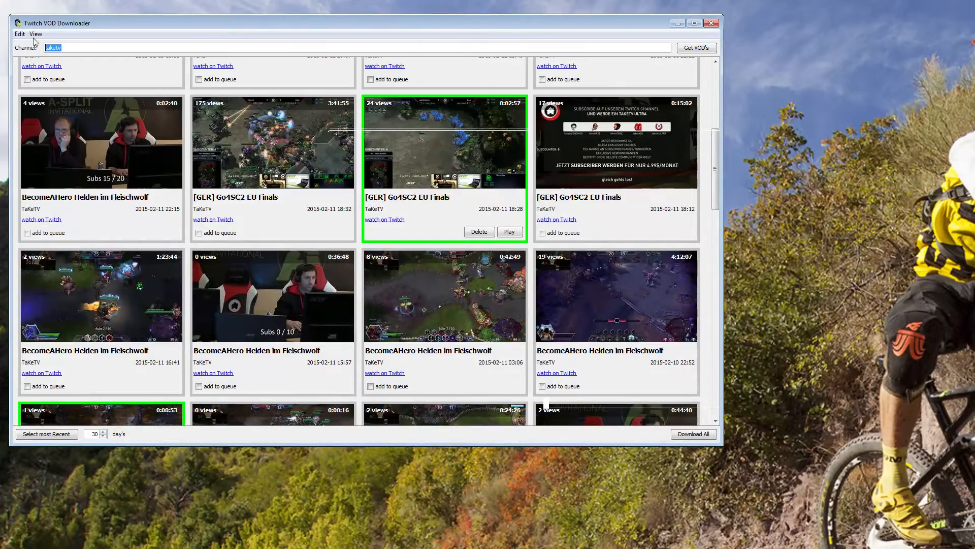
Replace the taketv channel entry with 'lowkotv' after some trial typing
{"action": "type", "text": "asd"}
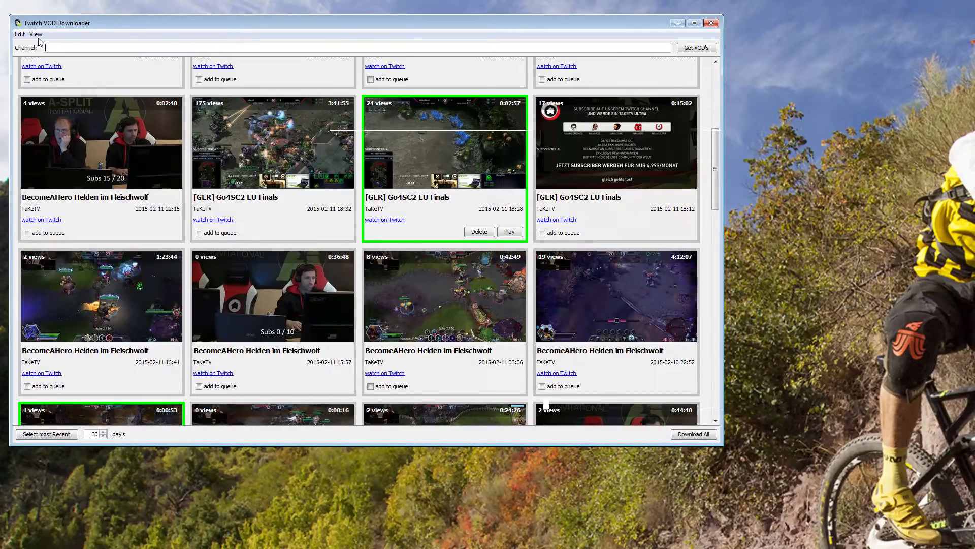
{"action": "type", "text": "lowkoas"}
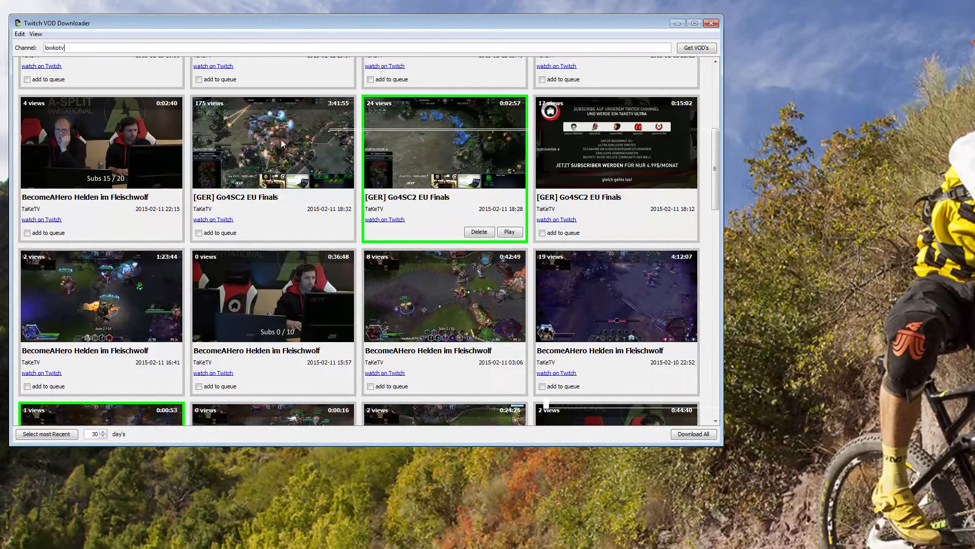
{"action": "mouse_move", "coordinate": [366, 67]}
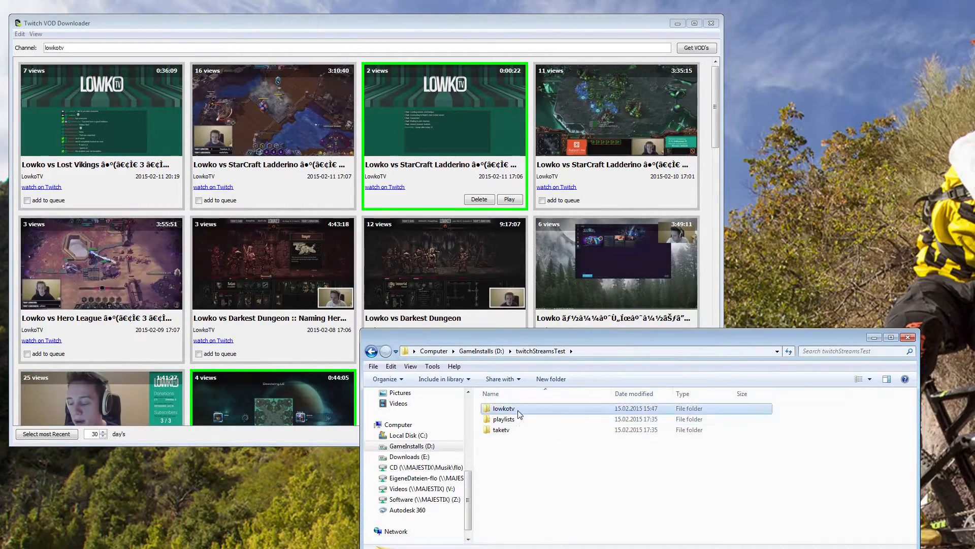
Open the lowkotv folder and scroll through its Lowko Laddering .ts segment files
{"action": "double_click", "coordinate": [501, 408]}
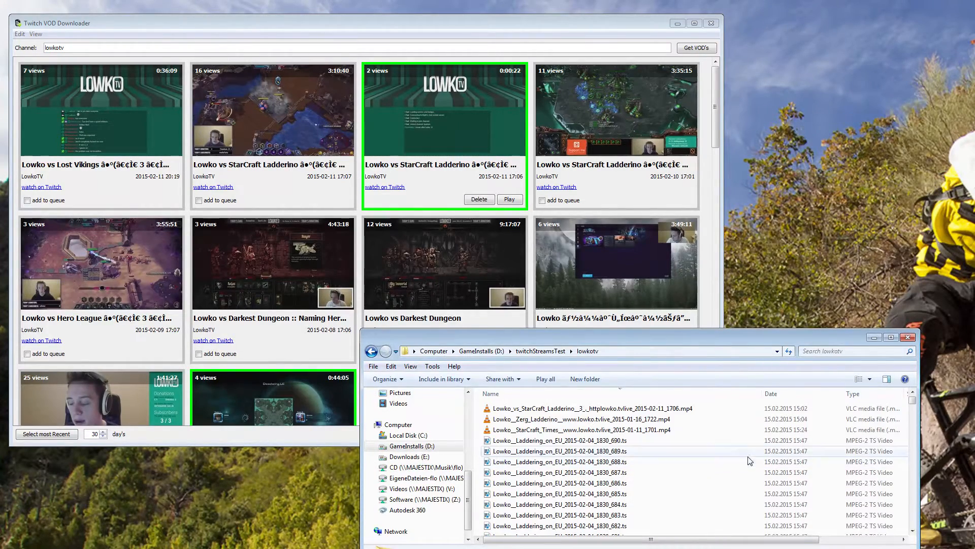
{"action": "scroll", "scroll_direction": "down", "scroll_amount": 3}
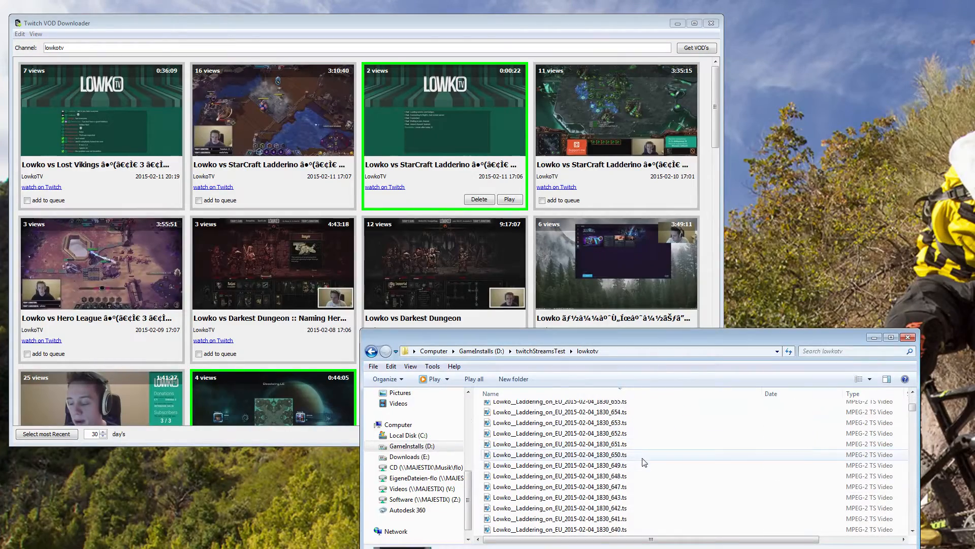
{"action": "scroll", "scroll_direction": "down", "scroll_amount": 3}
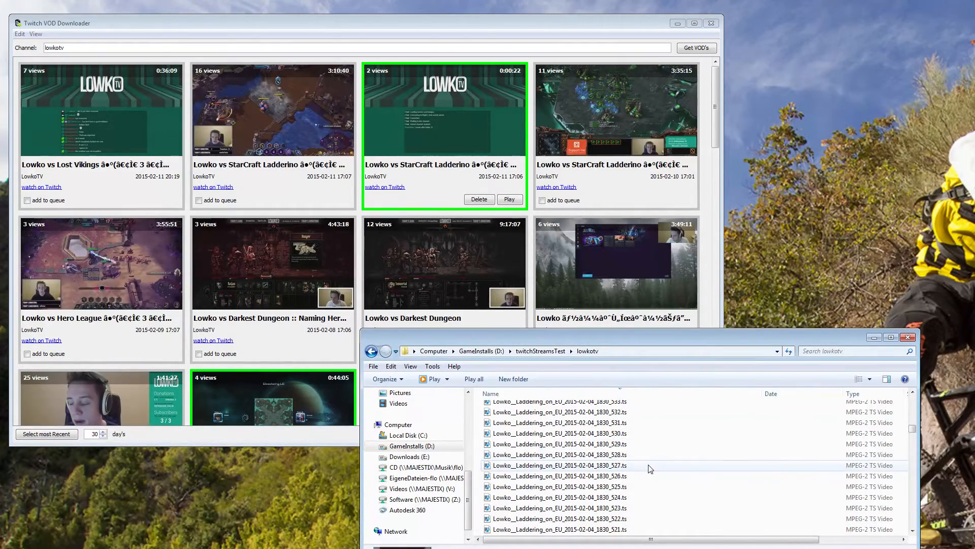
{"action": "scroll", "scroll_direction": "down", "scroll_amount": 3}
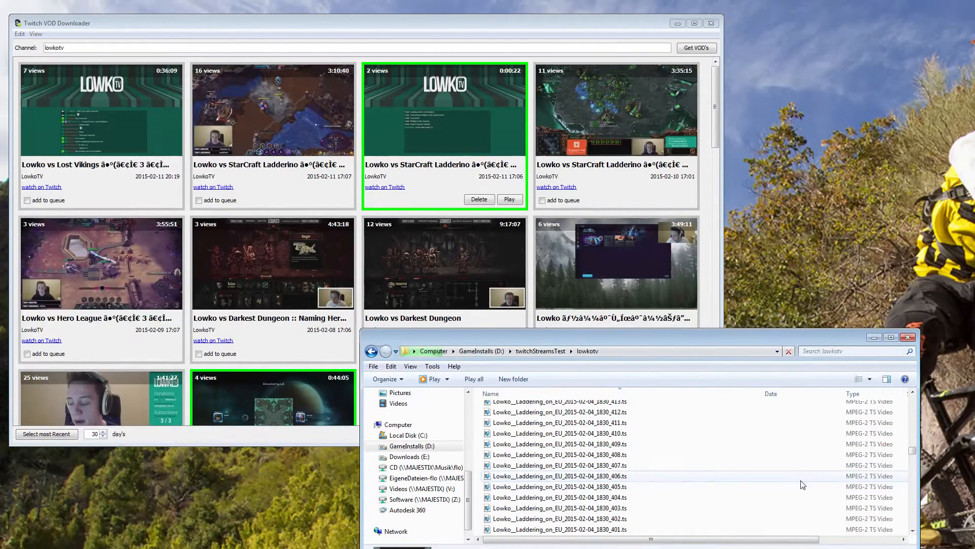
{"action": "scroll", "scroll_direction": "down", "scroll_amount": 3}
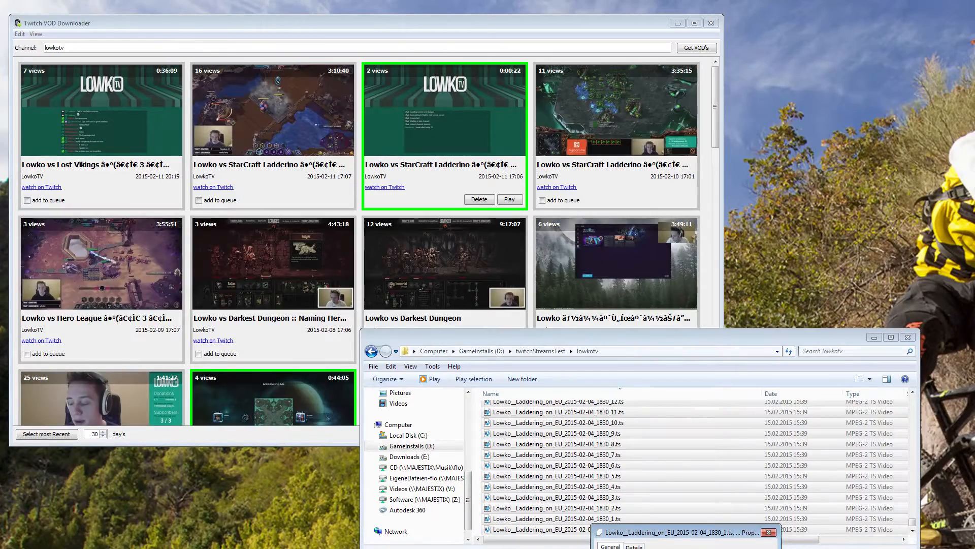
{"action": "left_click", "coordinate": [769, 533]}
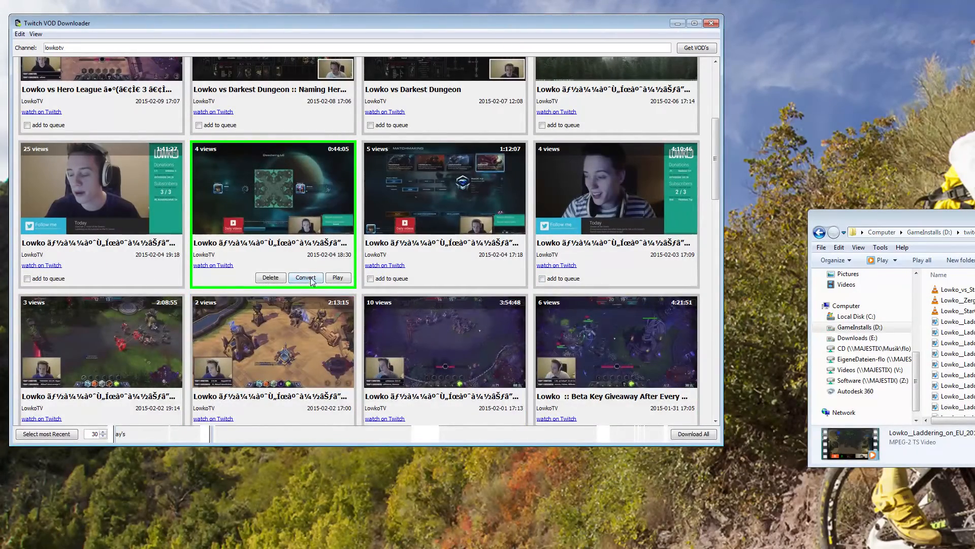
{"action": "left_click", "coordinate": [305, 277]}
{"action": "type", "text": "taketv"}
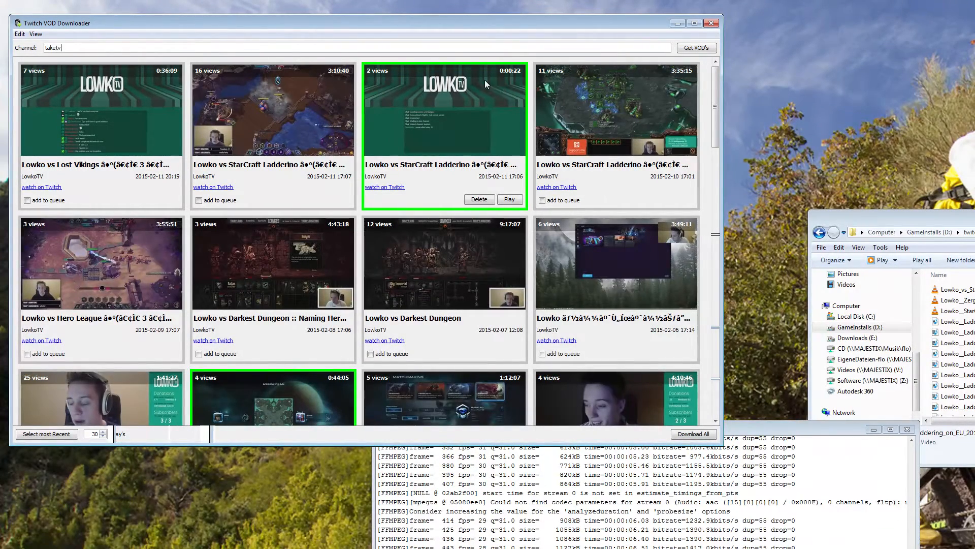
{"action": "mouse_move", "coordinate": [636, 116]}
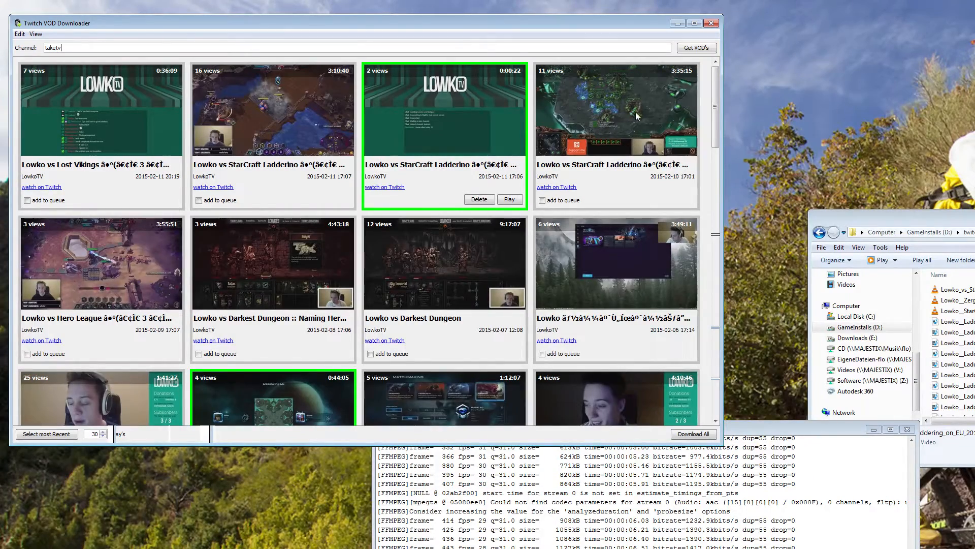
Reload the taketv channel's VOD list and scroll through its BecomeAHero videos
{"action": "left_click", "coordinate": [697, 47]}
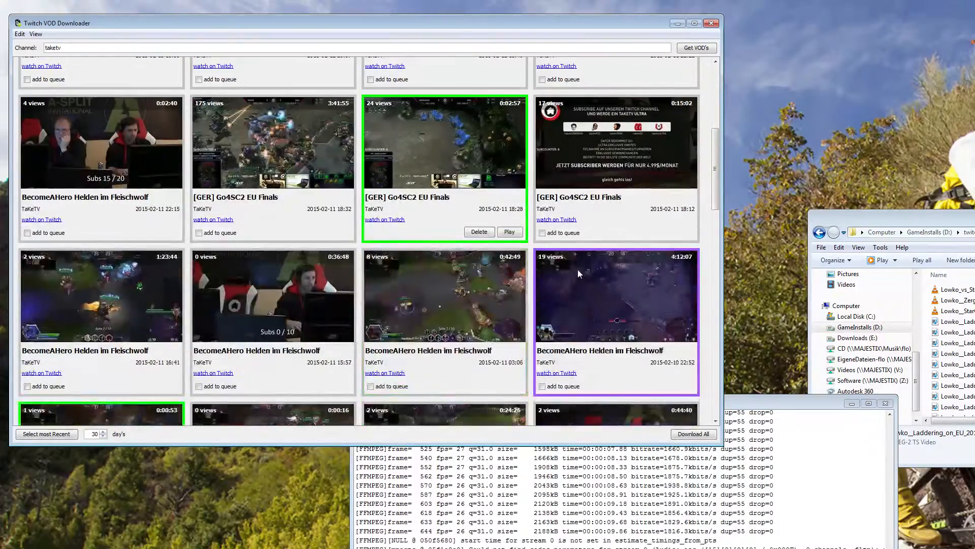
{"action": "scroll", "scroll_direction": "down", "scroll_amount": 3}
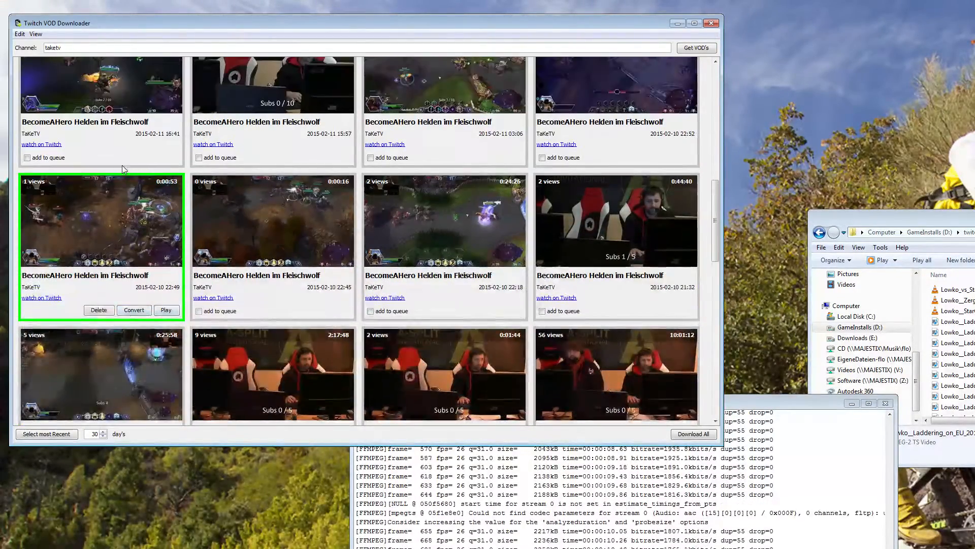
{"action": "scroll", "scroll_direction": "down", "scroll_amount": 3}
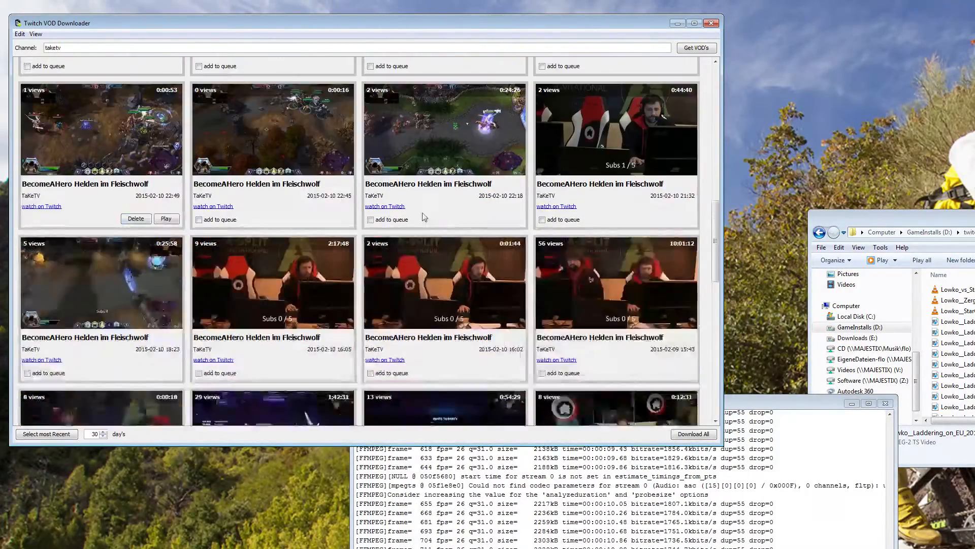
{"action": "scroll", "scroll_direction": "down", "scroll_amount": 3}
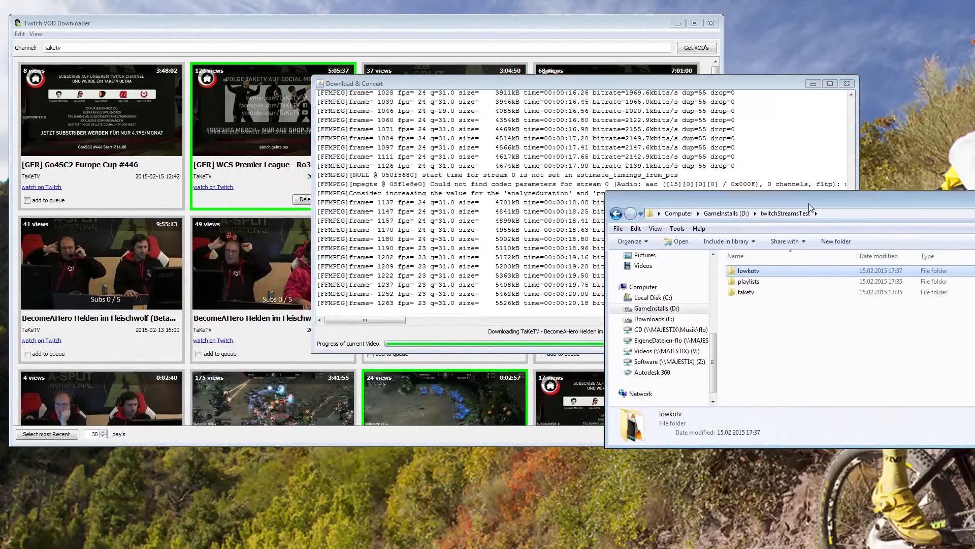
Open the lowkotv folder and play the Lowko__Zerg_Laddering MP4 in VLC
{"action": "left_click", "coordinate": [745, 292]}
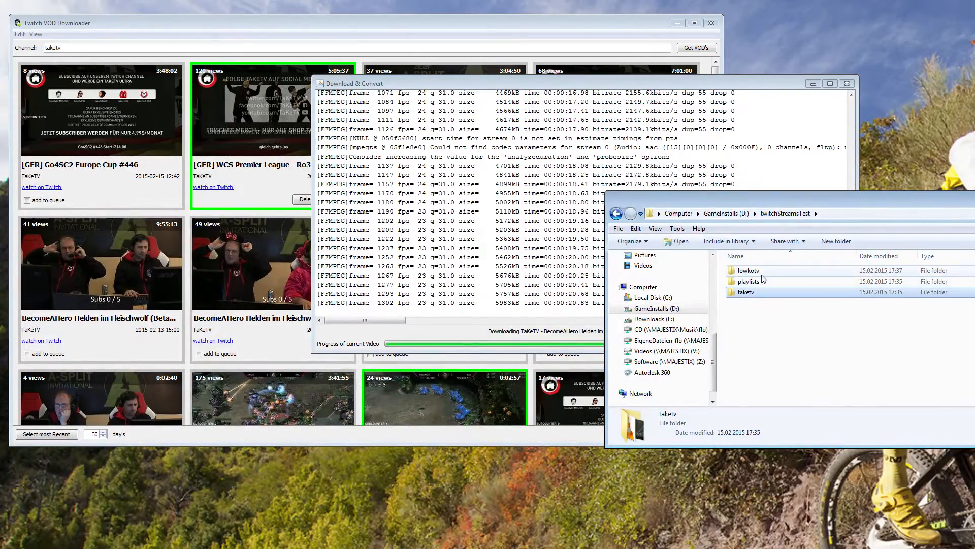
{"action": "double_click", "coordinate": [749, 271]}
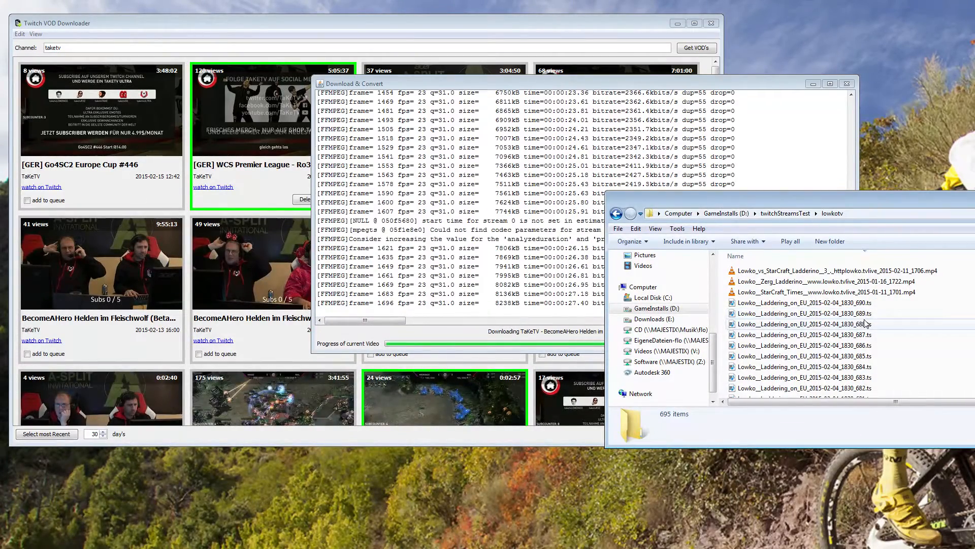
{"action": "left_click", "coordinate": [805, 323]}
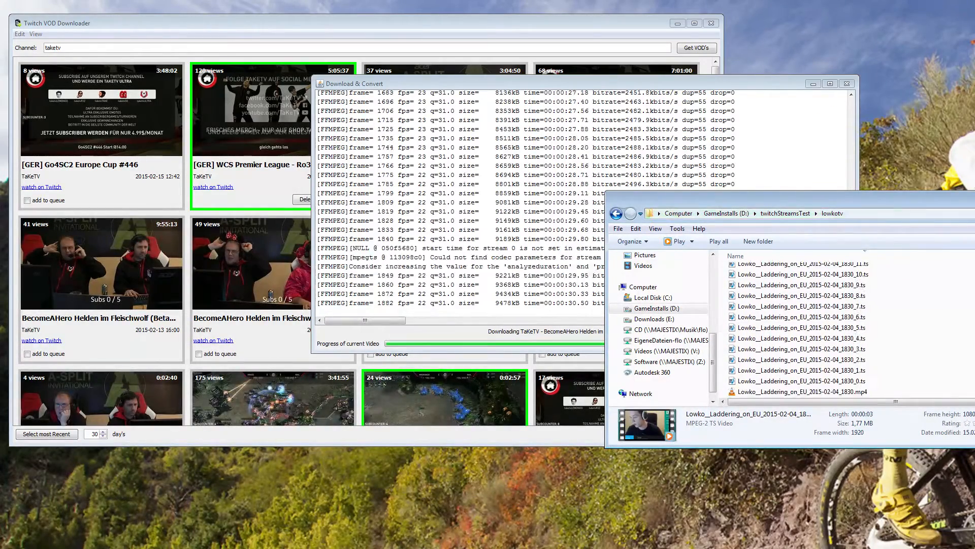
{"action": "left_click", "coordinate": [801, 381]}
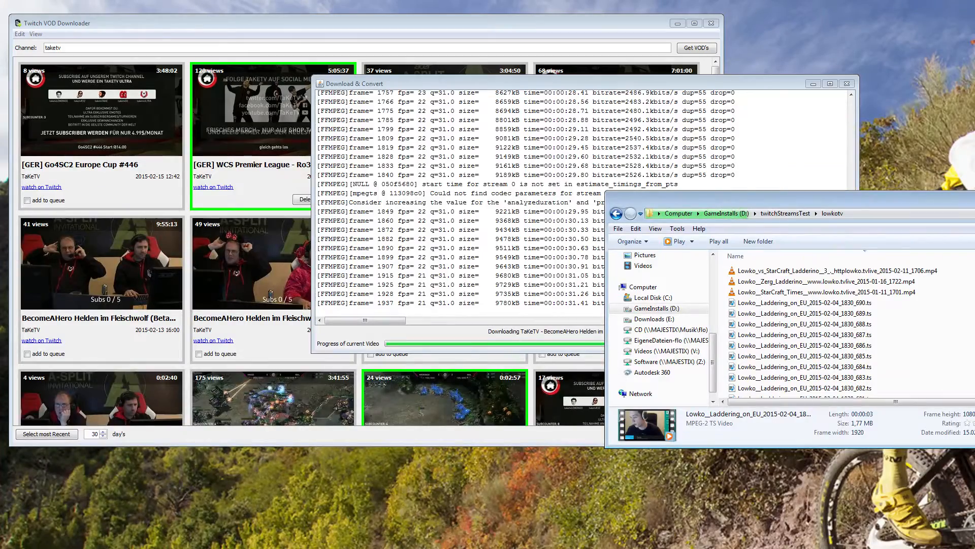
{"action": "left_click", "coordinate": [803, 281]}
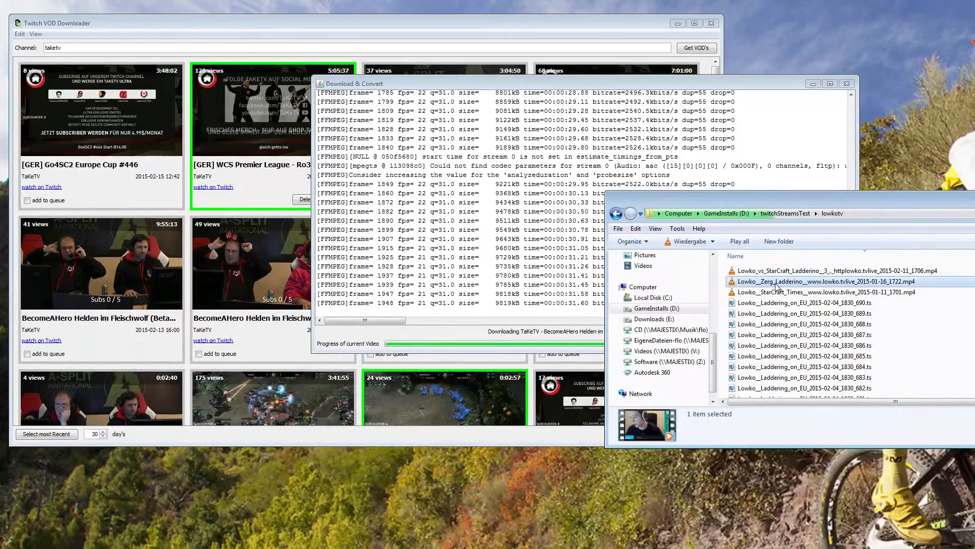
{"action": "double_click", "coordinate": [826, 281]}
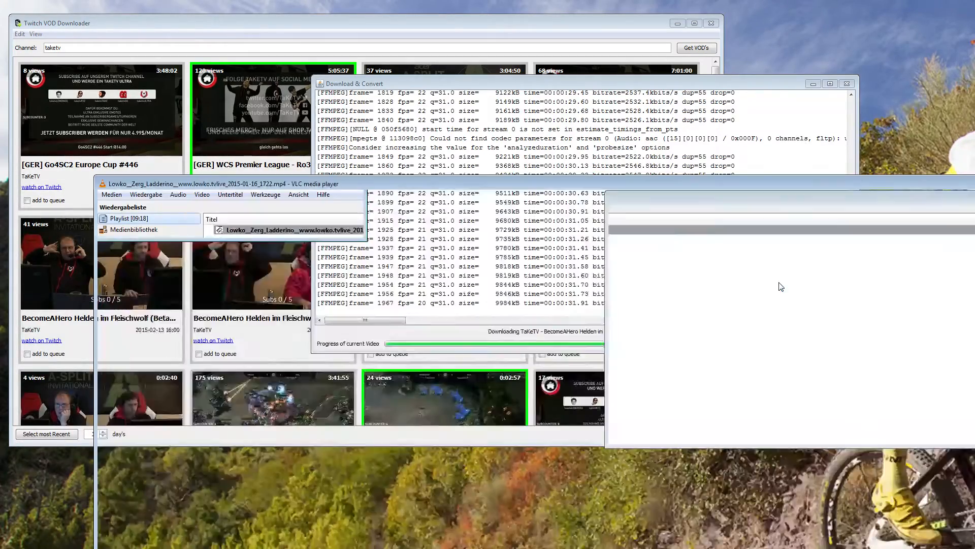